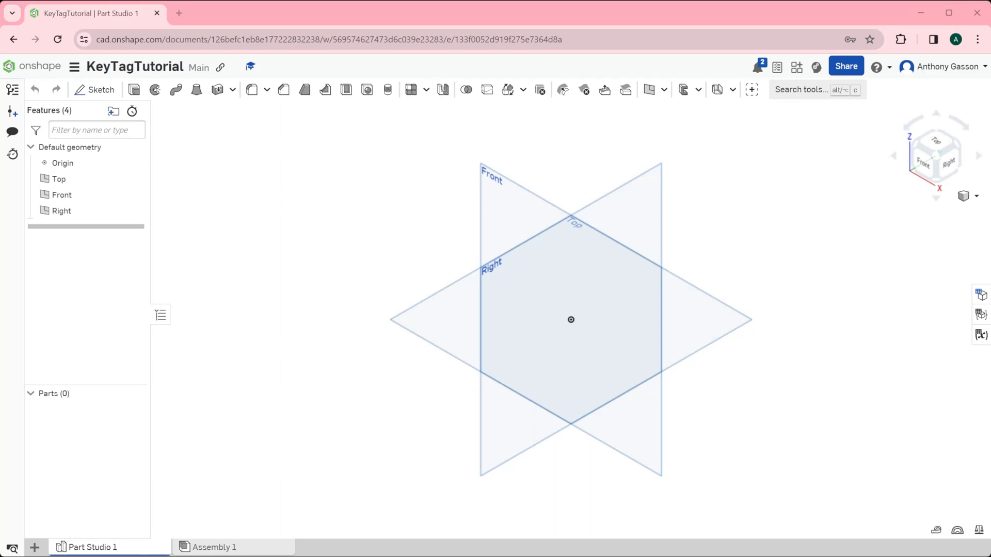
mouse_move(113, 111)
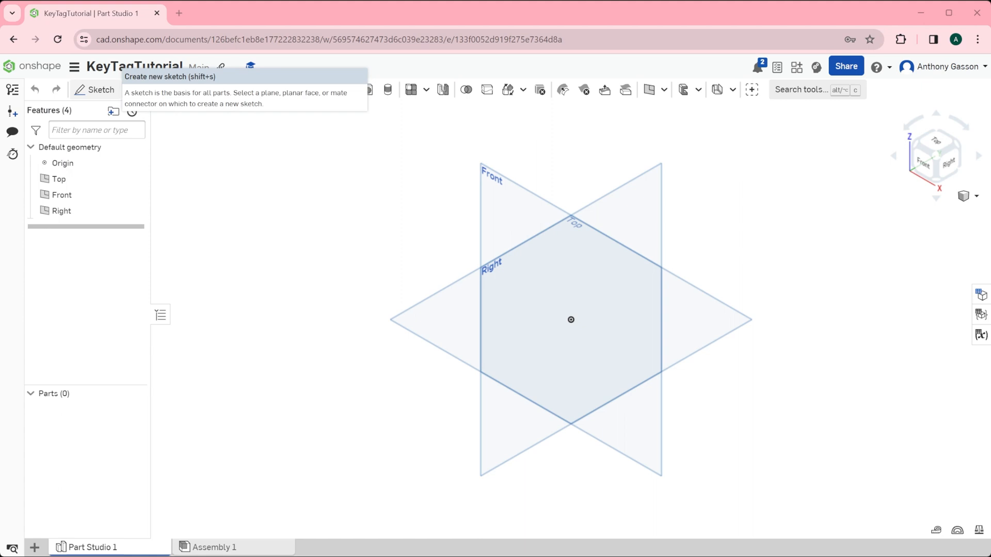
Start Sketch 1 on the Top plane of the part studio
click(95, 90)
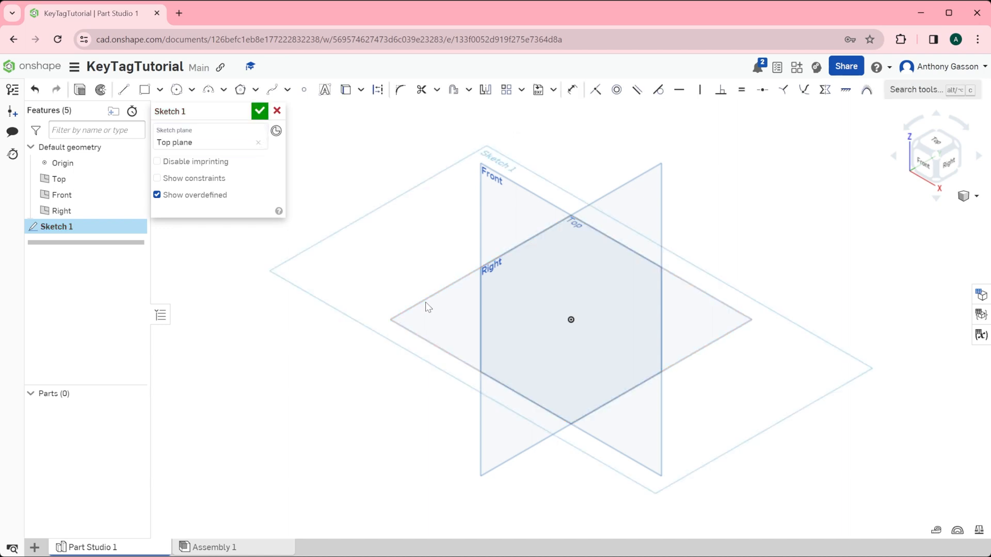
mouse_move(378, 248)
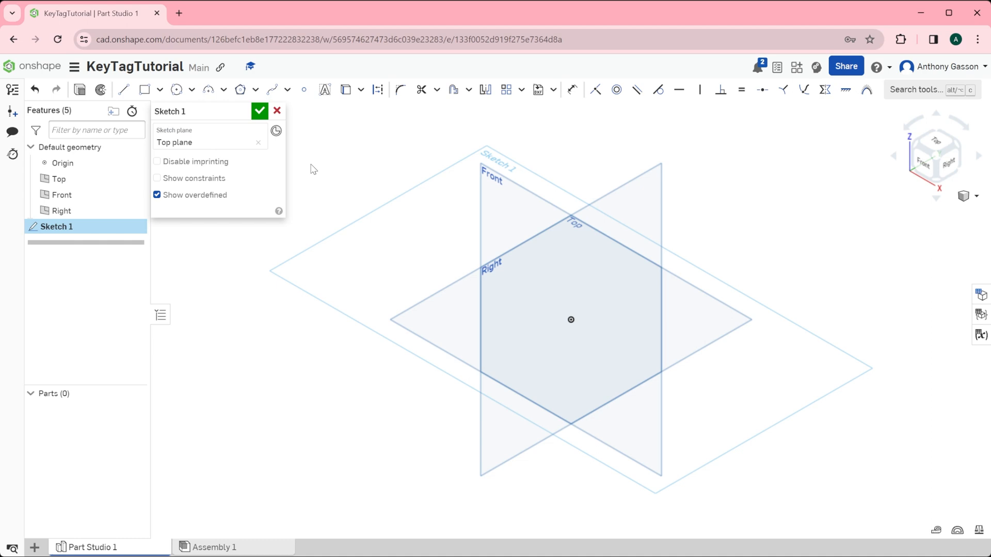
mouse_move(826, 128)
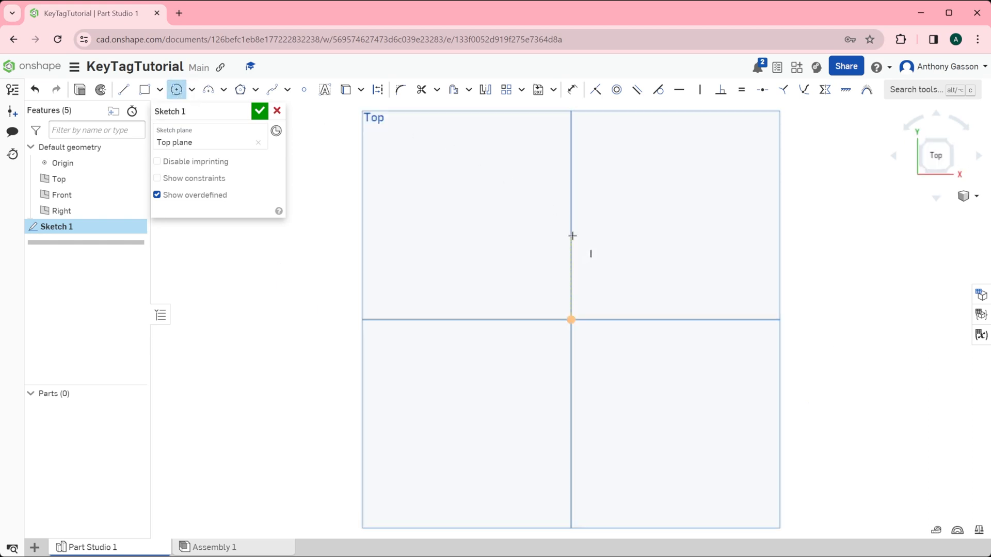
Draw a circle above and right of the origin, left edge on the vertical axis
click(191, 90)
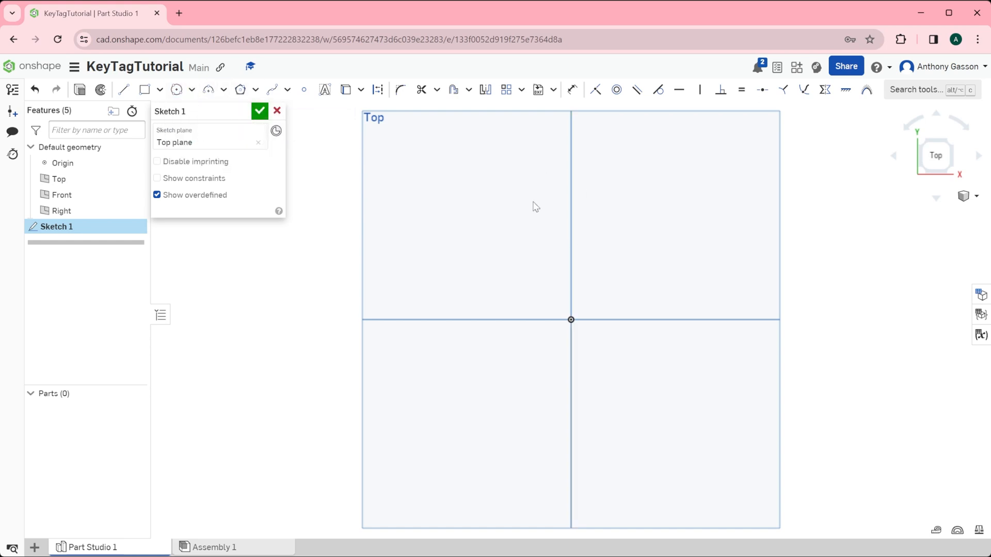
click(177, 89)
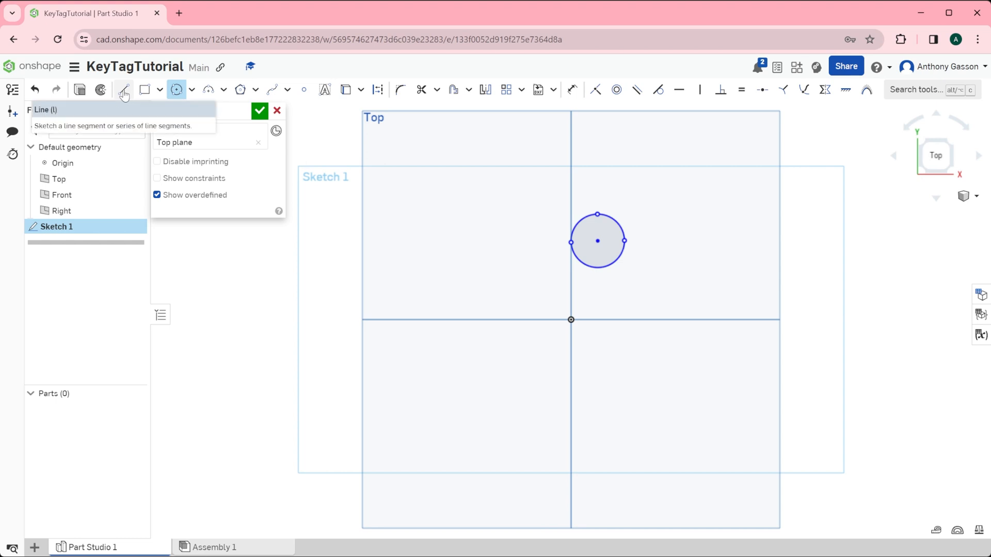
Draw a tangent slanted line and a vertical line from the origin to the circle
click(123, 89)
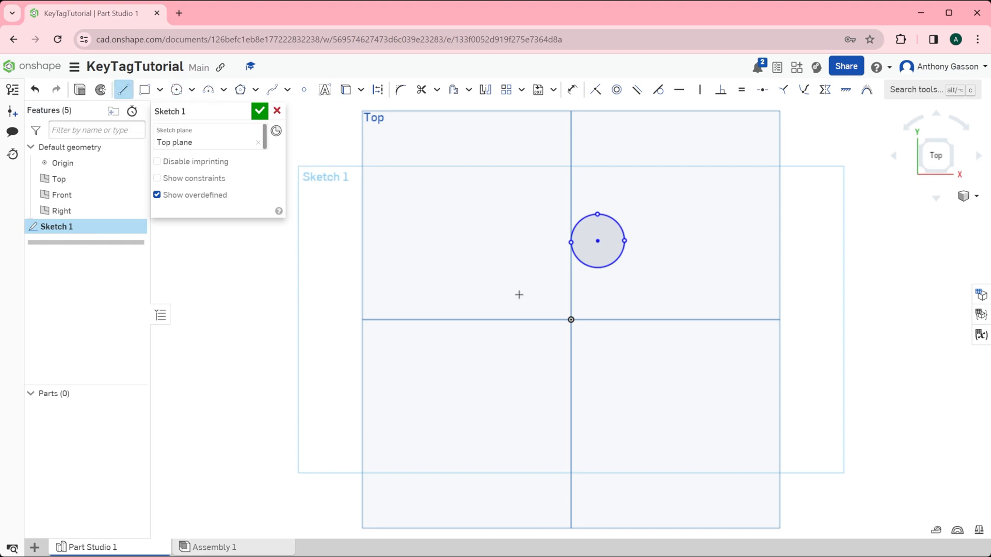
mouse_move(571, 319)
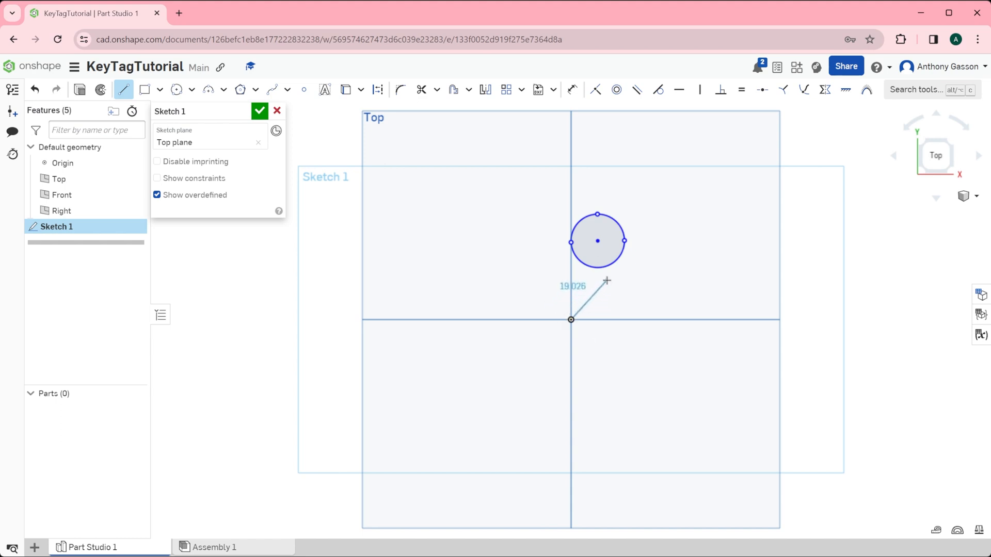
drag(607, 282, 618, 260)
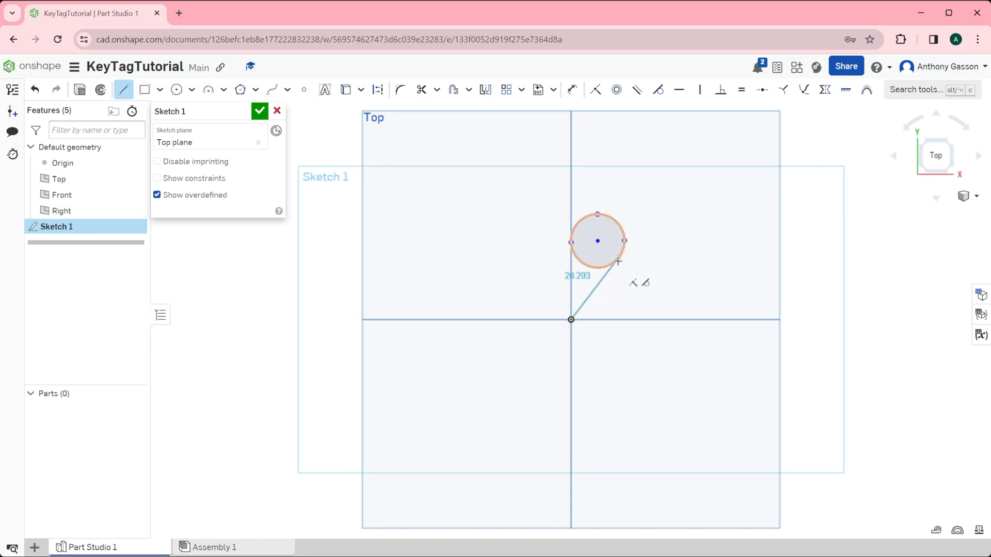
scroll(up, 3)
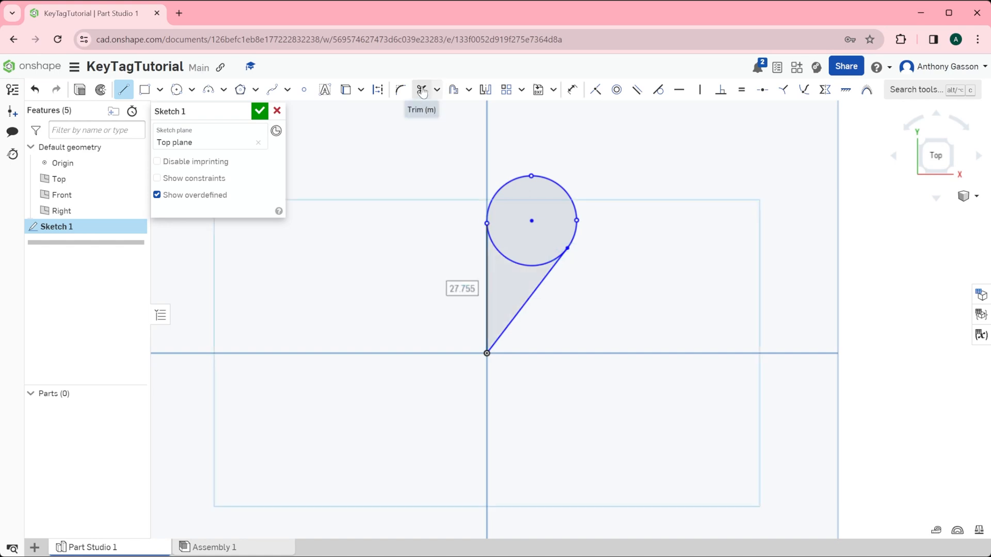
Trim away the circle's inner arc to leave a teardrop half-heart outline
click(422, 89)
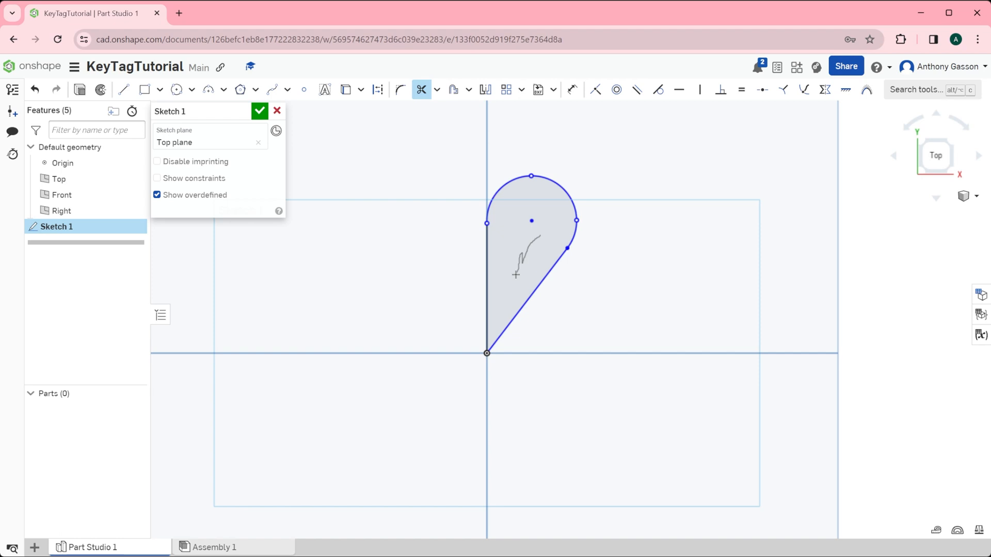
mouse_move(485, 90)
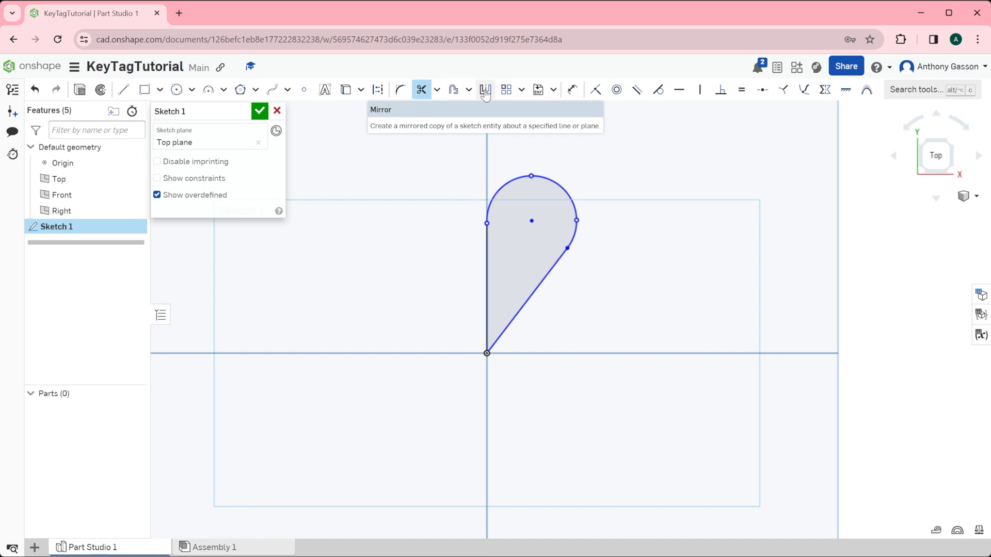
Mirror the arc and slanted line across the vertical line to form a full heart
click(484, 90)
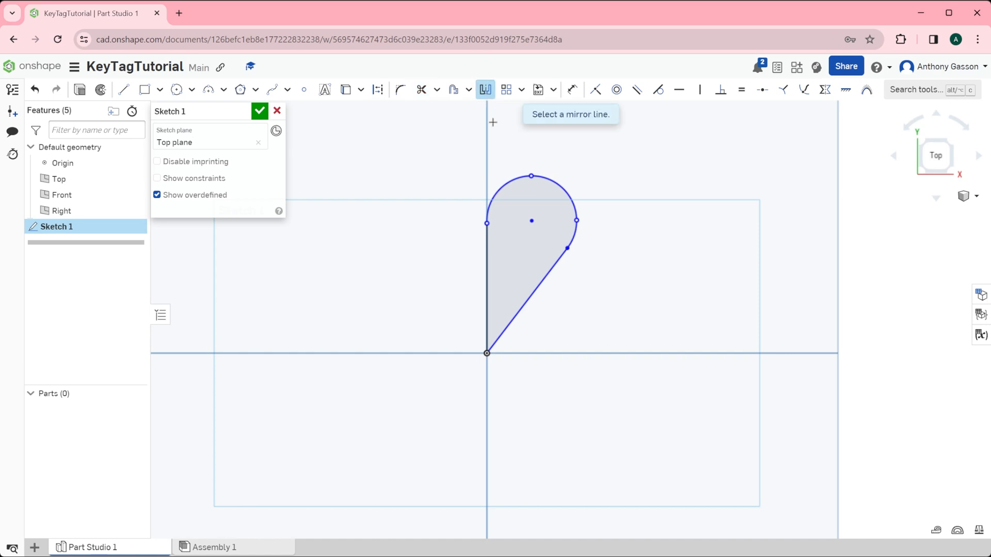
mouse_move(546, 117)
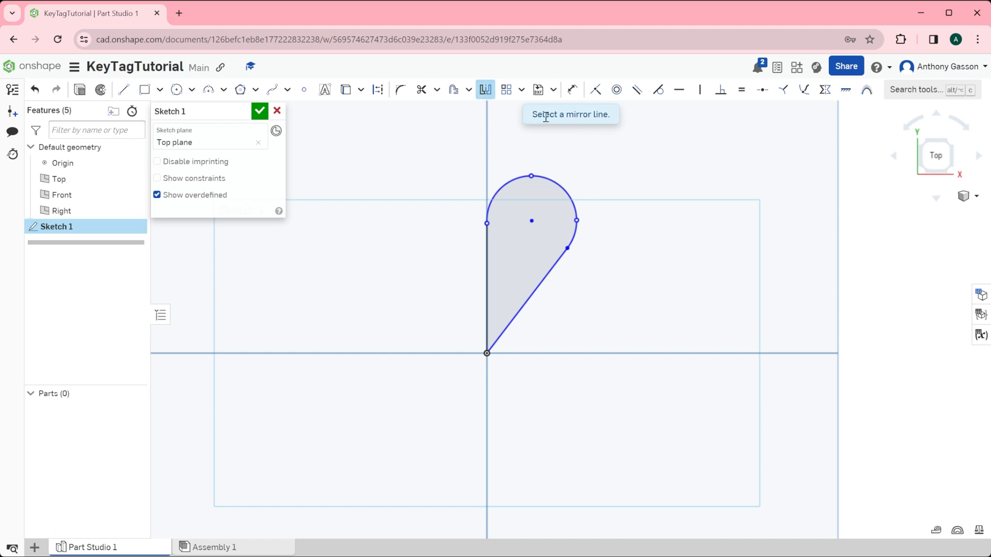
mouse_move(485, 90)
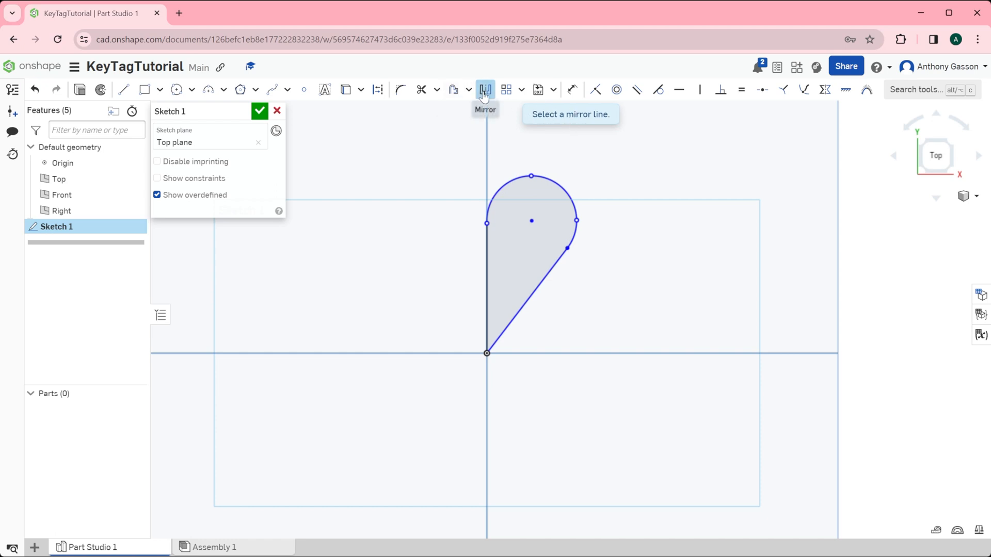
mouse_move(548, 113)
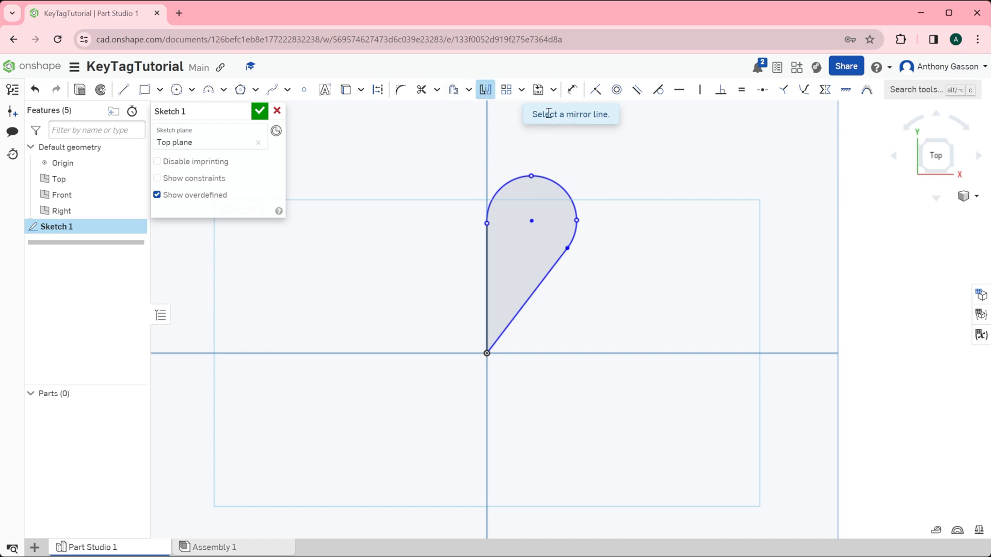
mouse_move(616, 122)
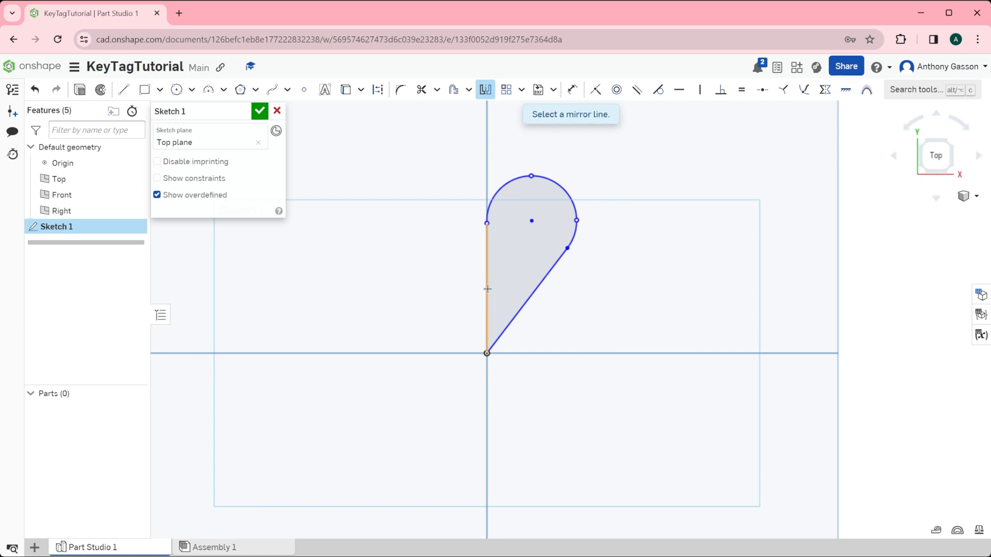
click(486, 287)
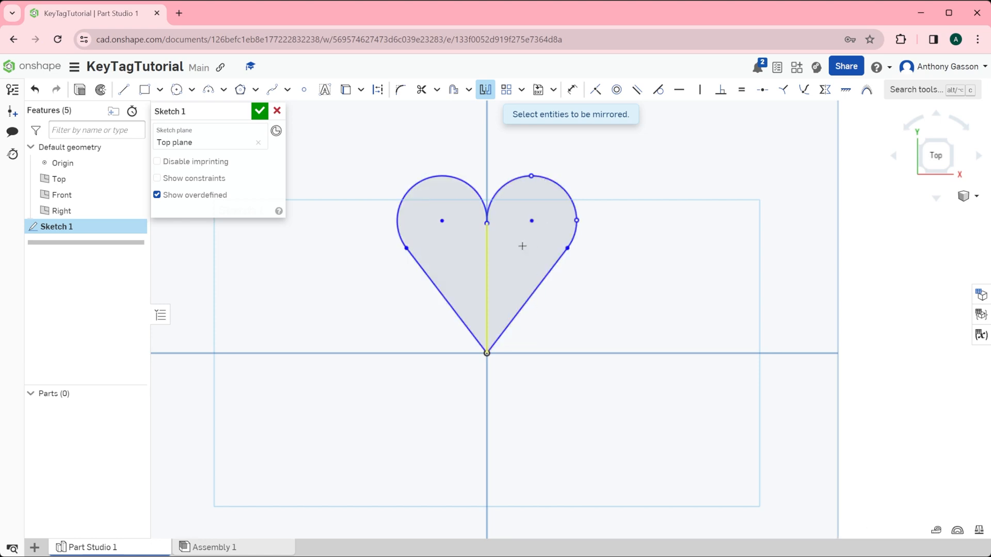
mouse_move(317, 163)
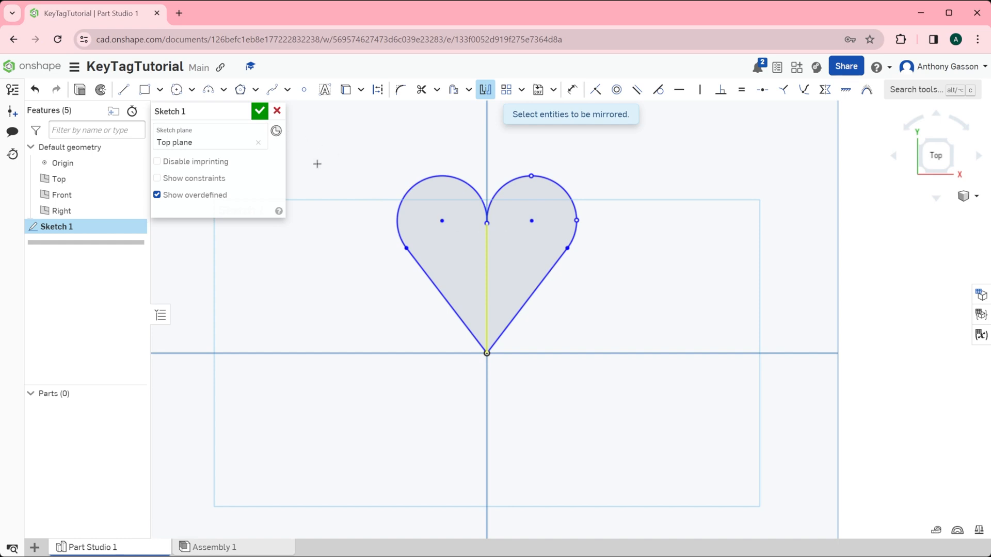
mouse_move(420, 90)
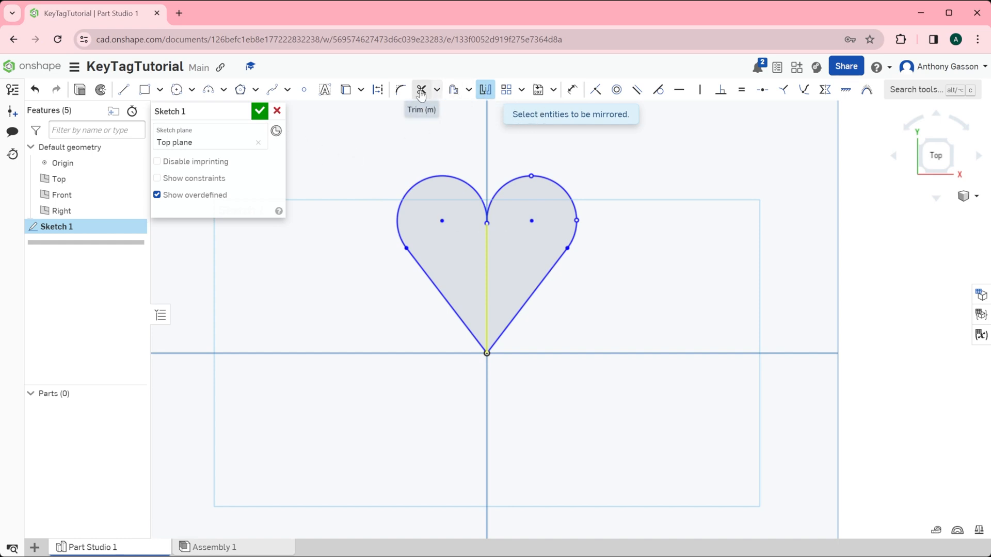
mouse_move(420, 89)
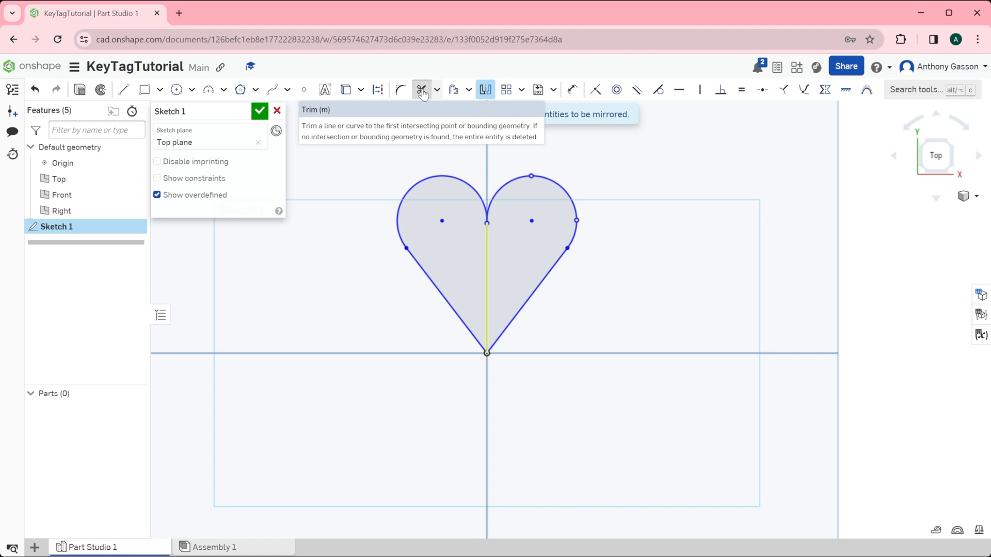
Trim leftover segments inside the heart so only its outline remains
click(421, 90)
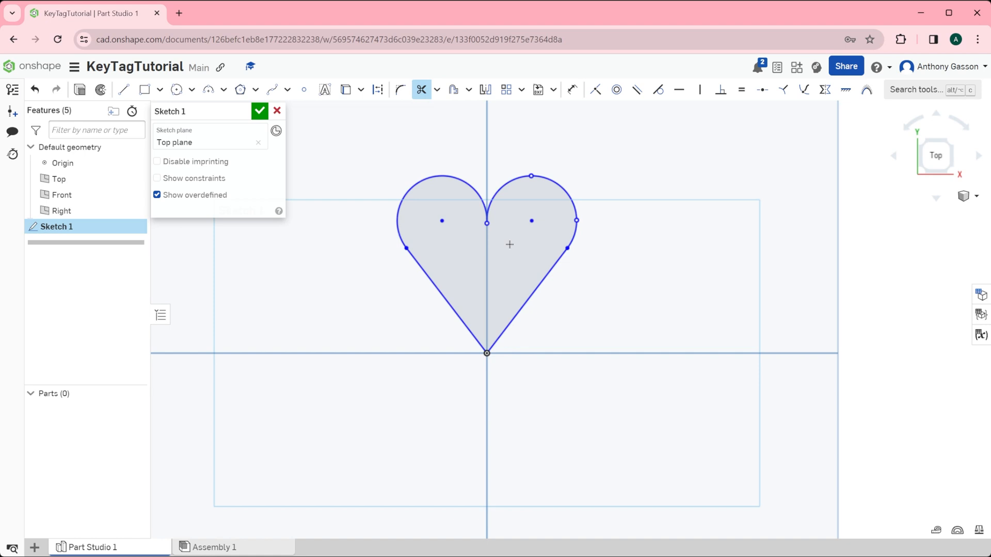
mouse_move(528, 251)
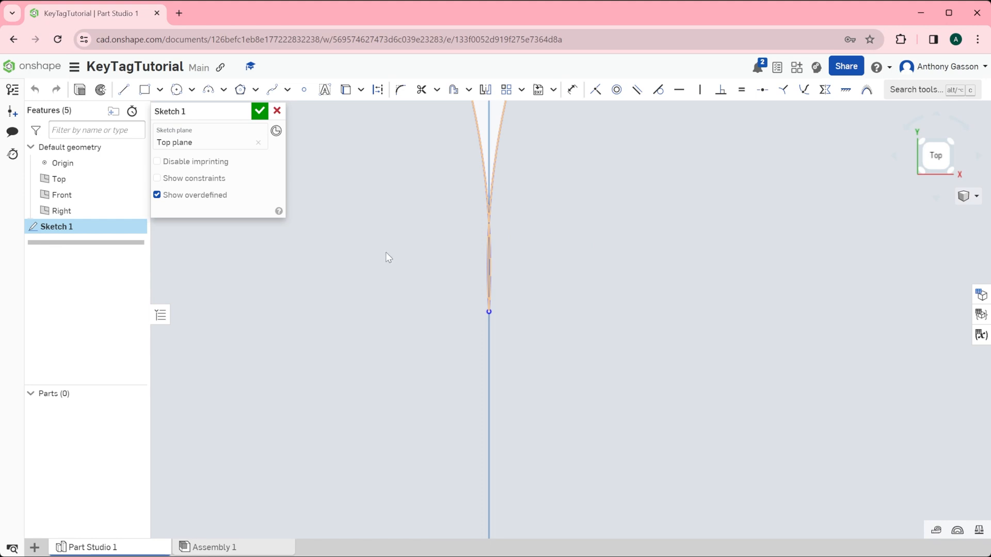
mouse_move(462, 289)
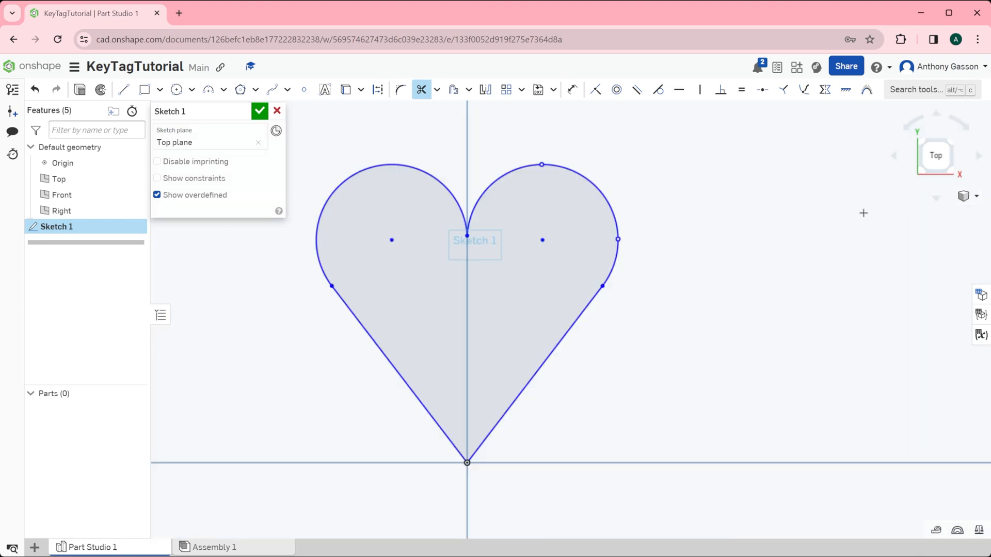
mouse_move(966, 197)
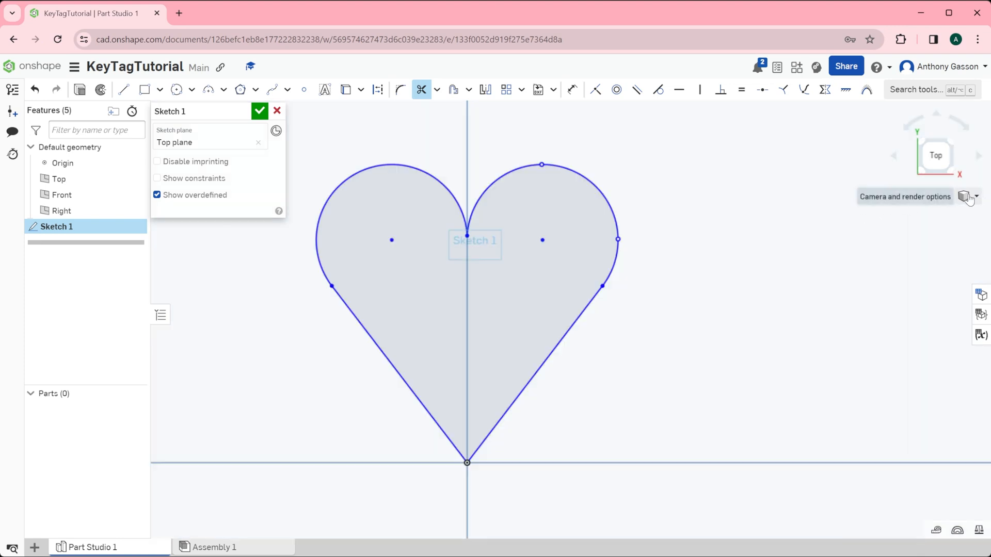
Switch the camera to the Isometric view of the heart sketch
click(963, 196)
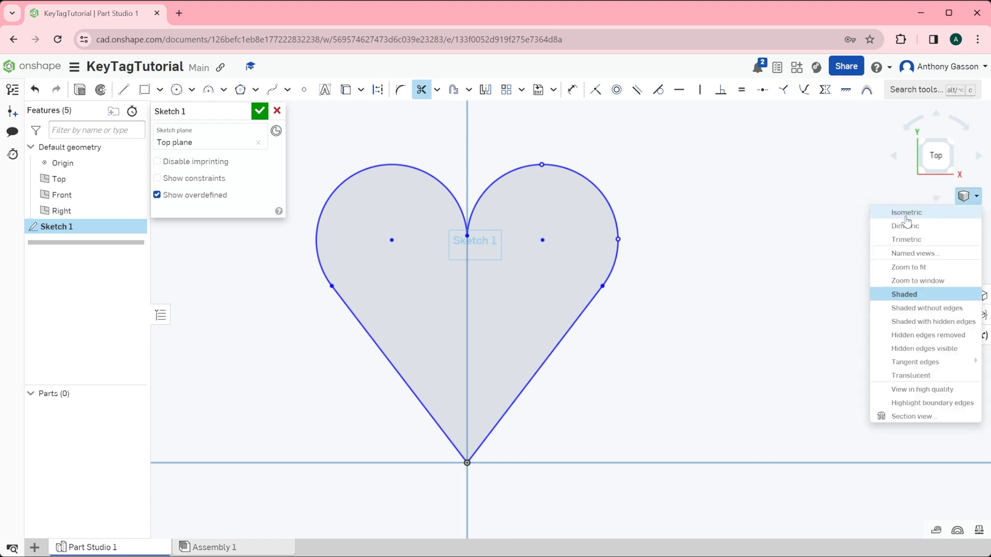
click(906, 212)
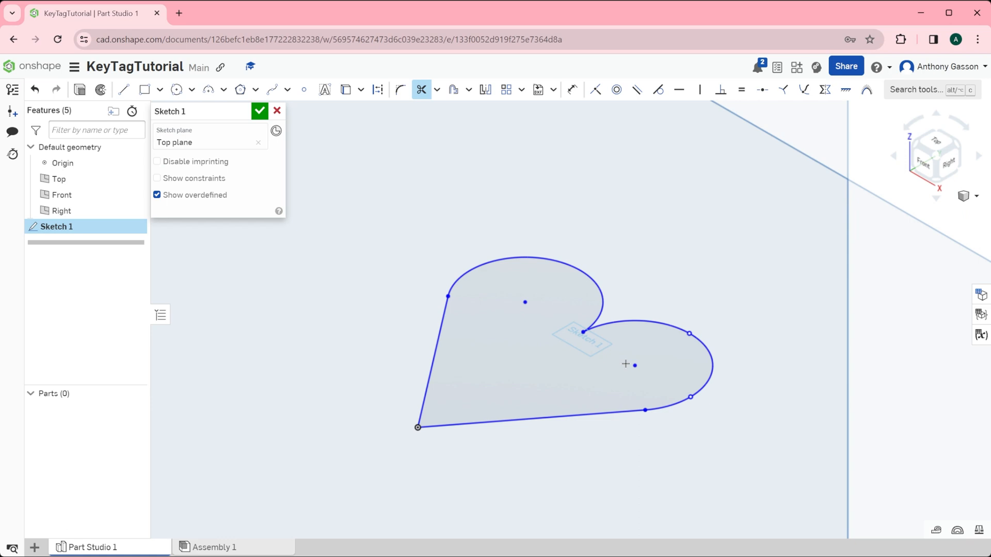
mouse_move(101, 89)
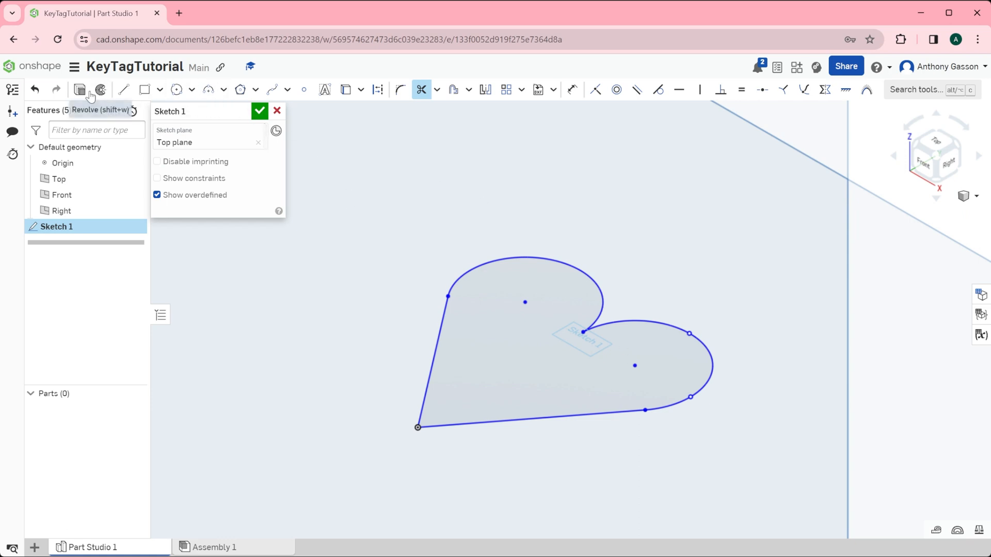
mouse_move(81, 89)
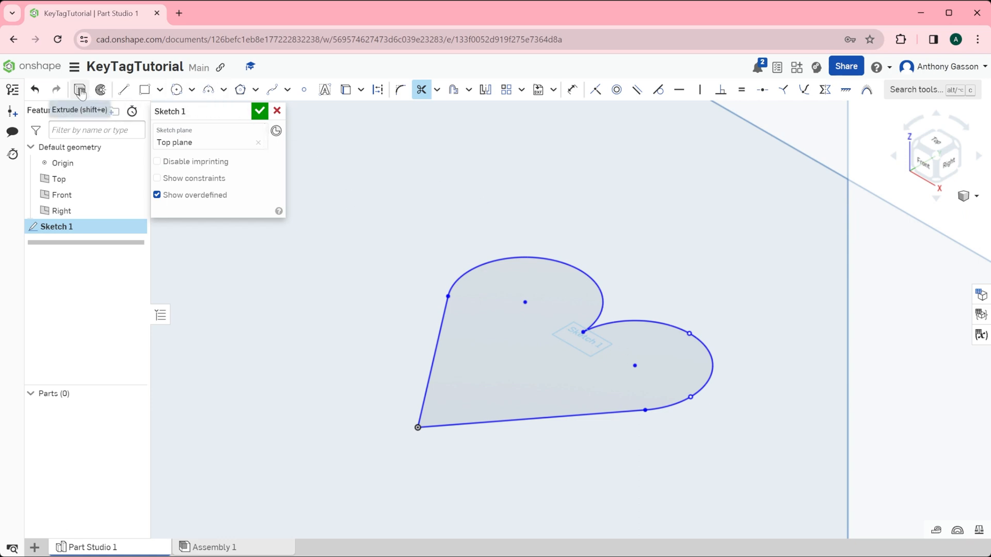
Extrude the heart sketch to a 3 mm thick solid, Extrude 1
click(79, 89)
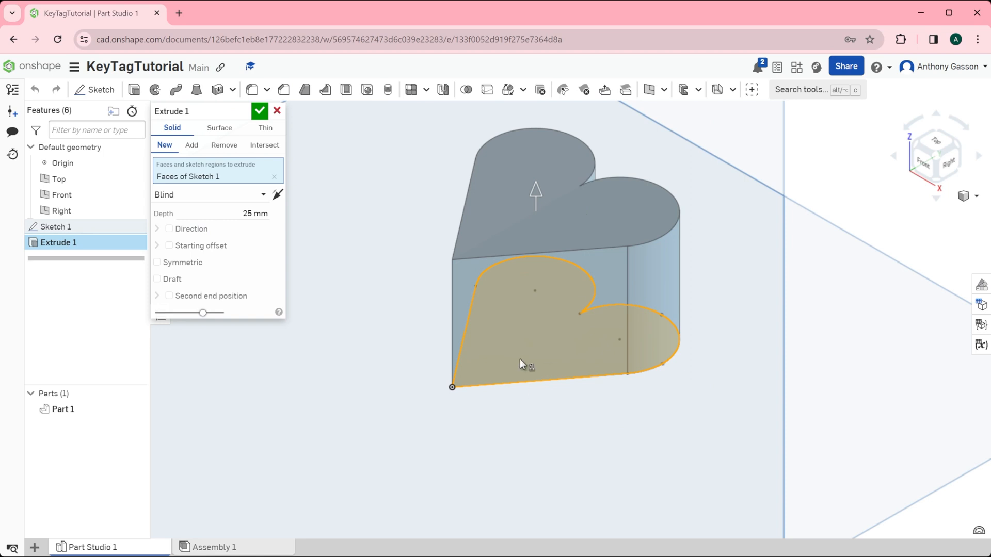
click(254, 213)
text(3)
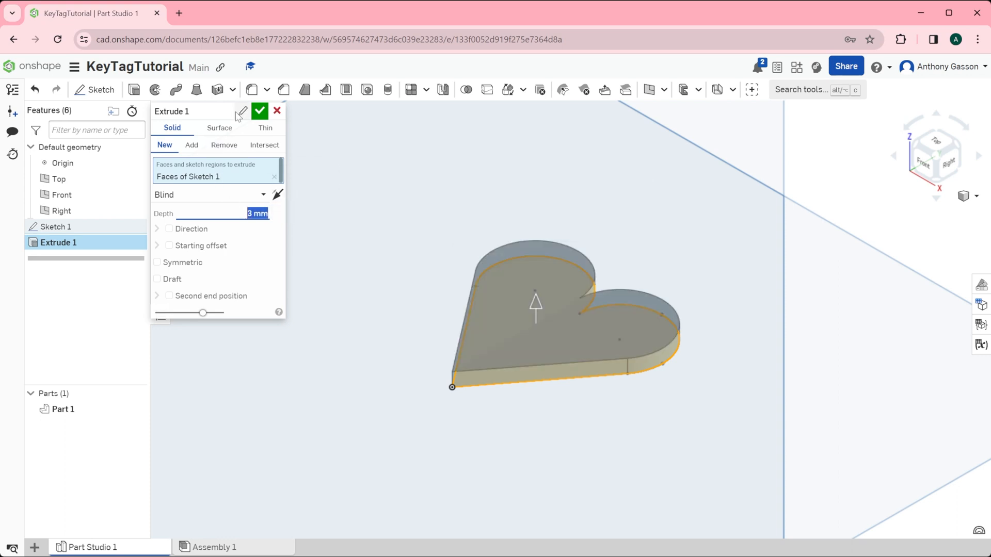
click(259, 110)
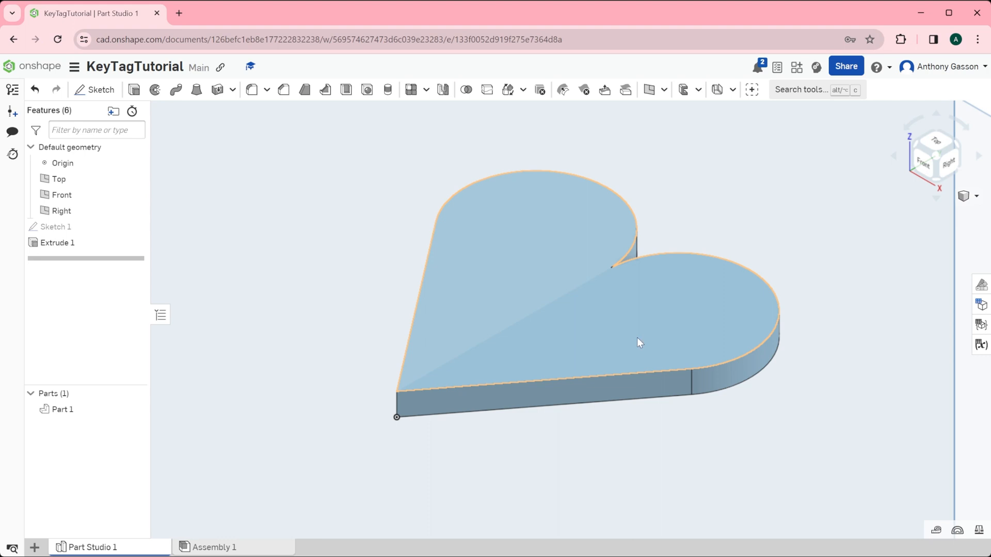
mouse_move(558, 191)
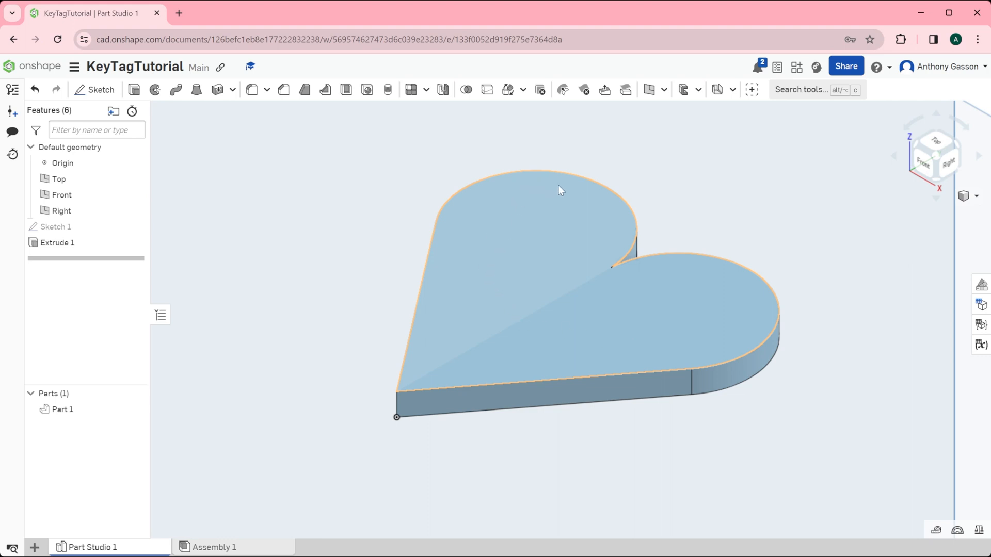
mouse_move(546, 189)
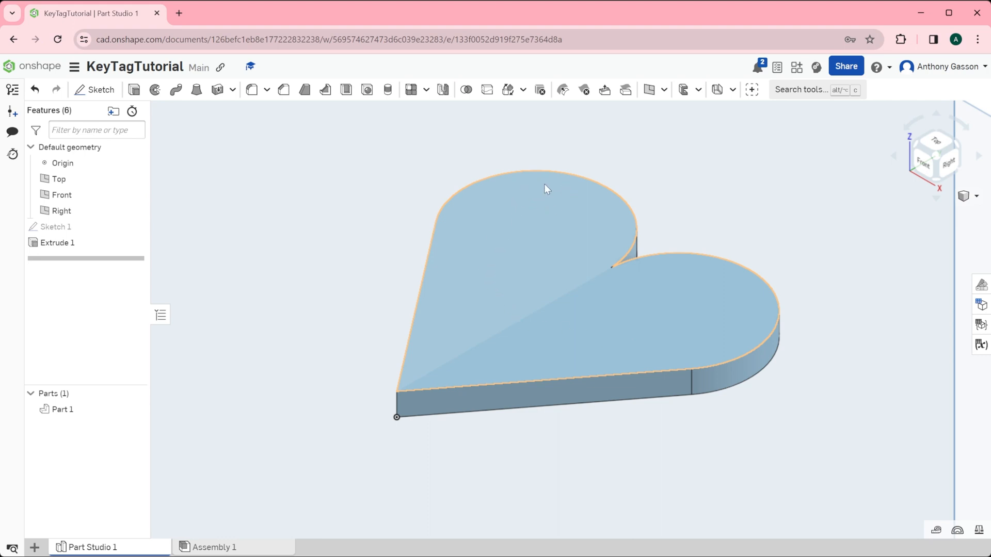
mouse_move(553, 219)
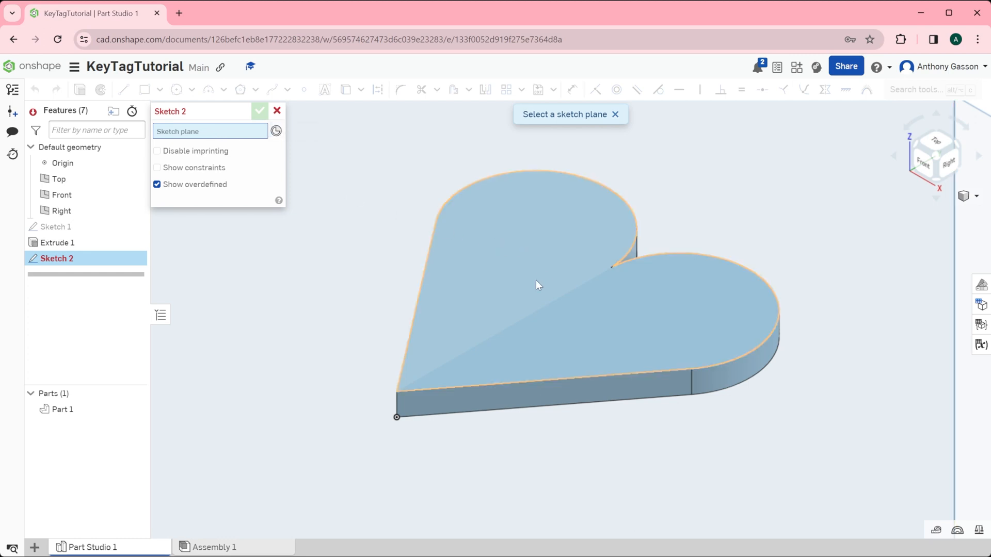
mouse_move(528, 264)
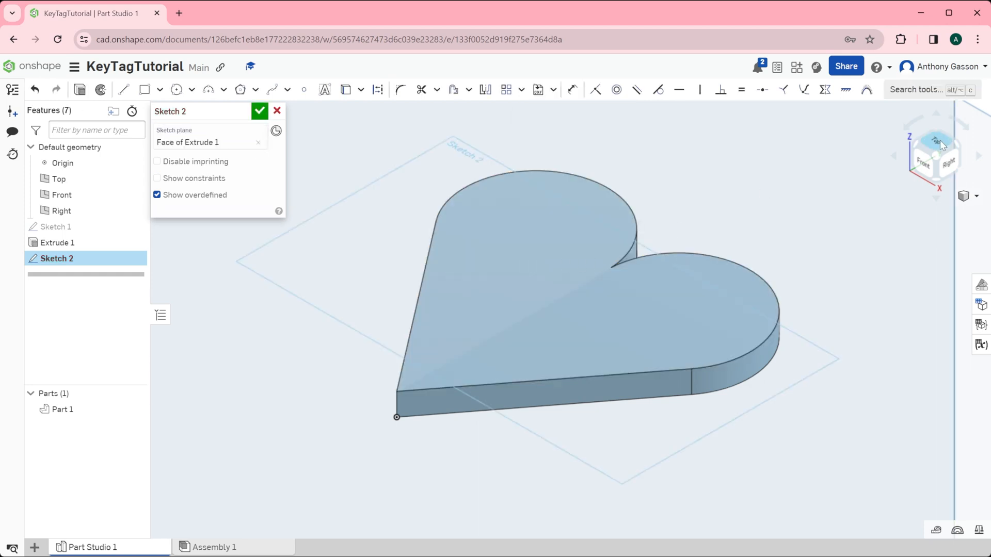
Open Sketch 2 on the heart's top face, viewed straight down
click(935, 155)
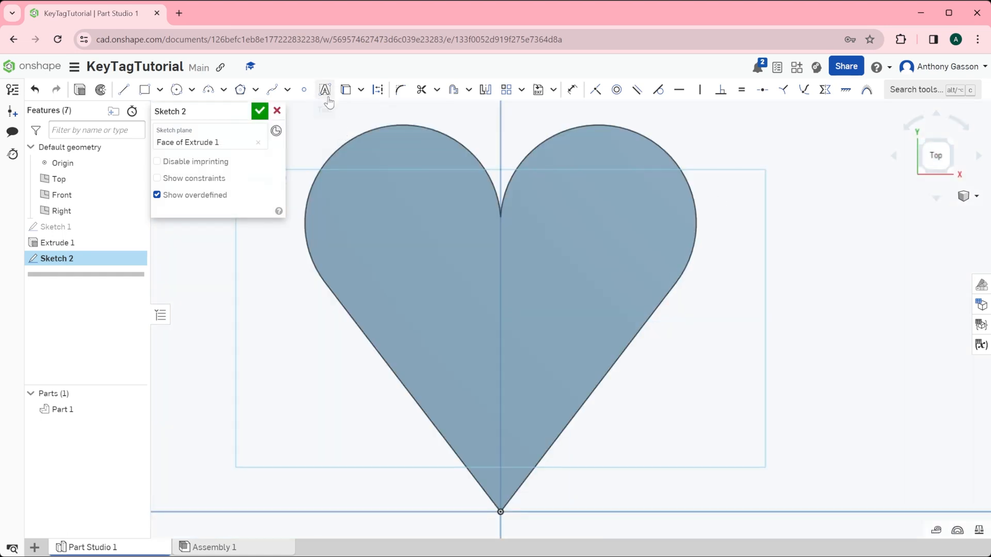
mouse_move(324, 90)
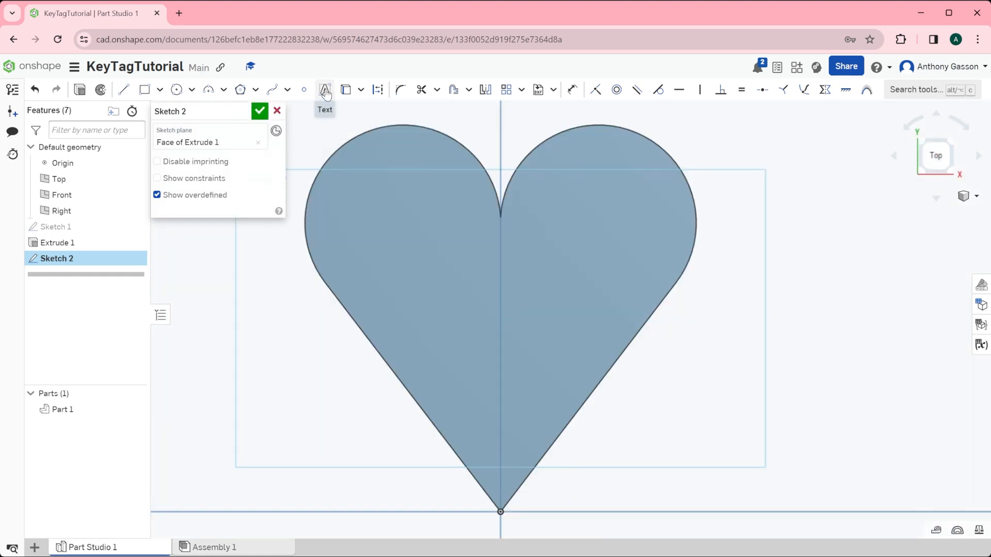
Add a 'Love Heart' text box across the upper half of the heart
click(324, 90)
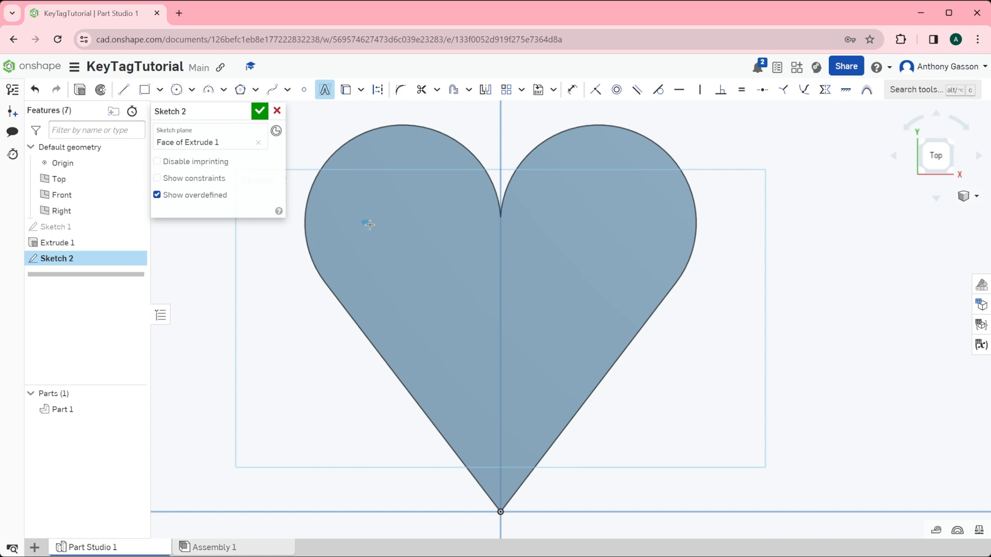
drag(369, 225, 637, 292)
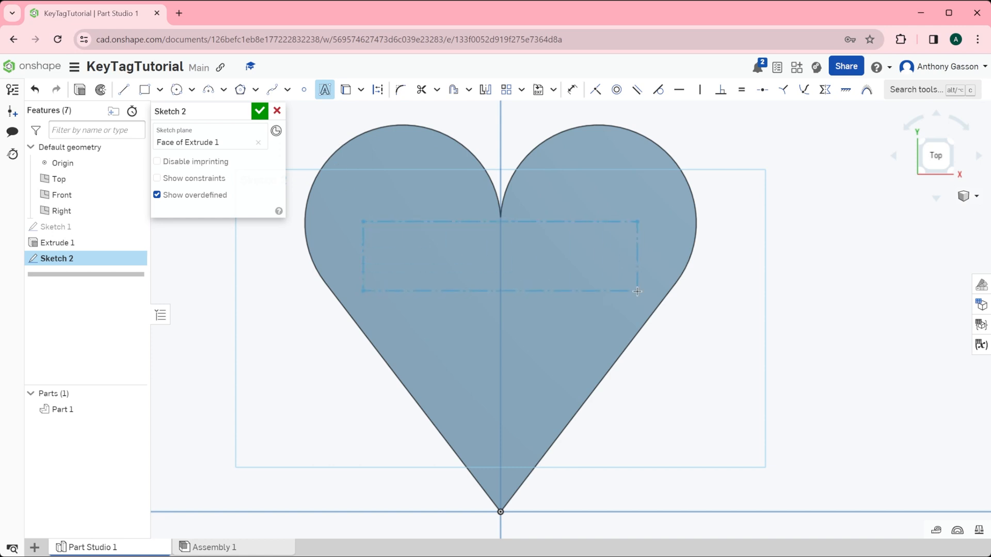
click(324, 90)
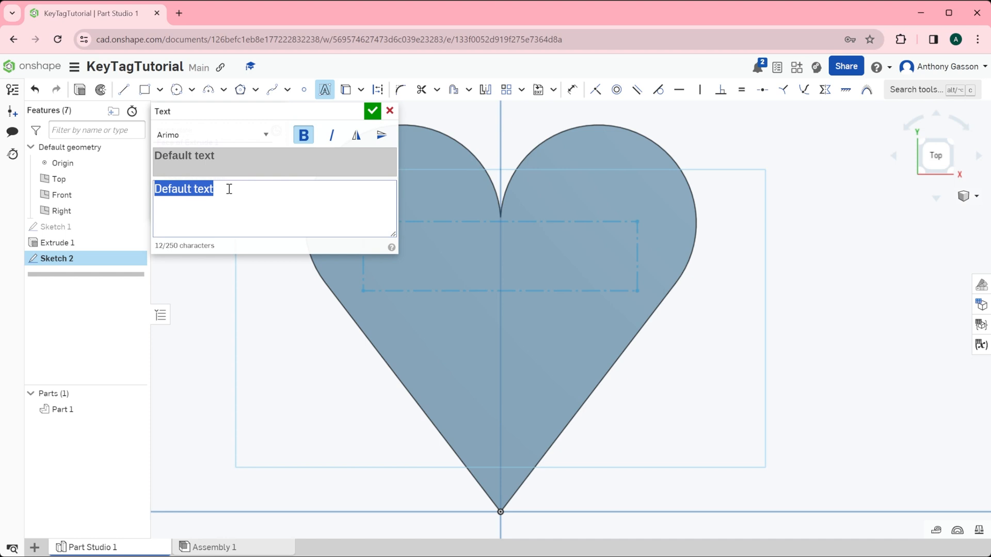
text(L)
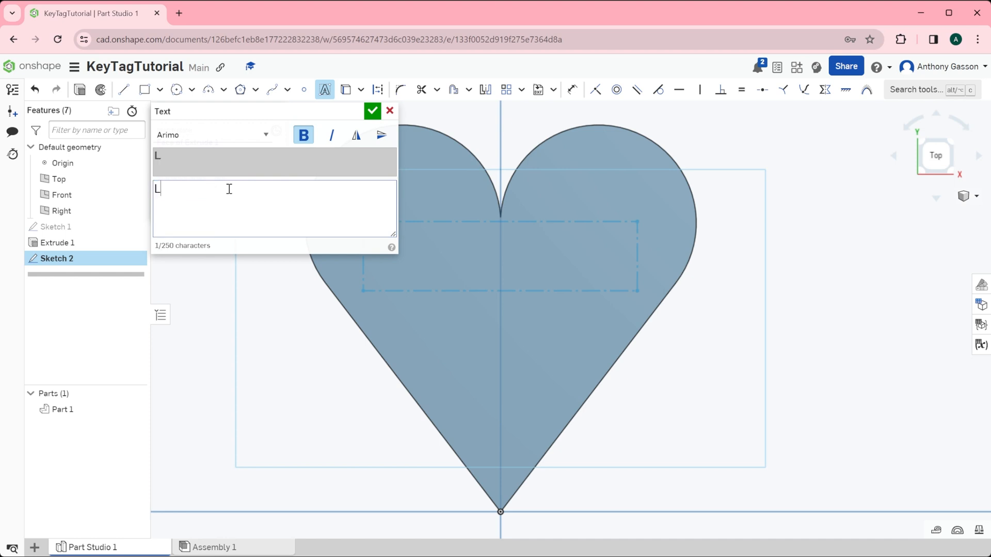
text(ove Heart)
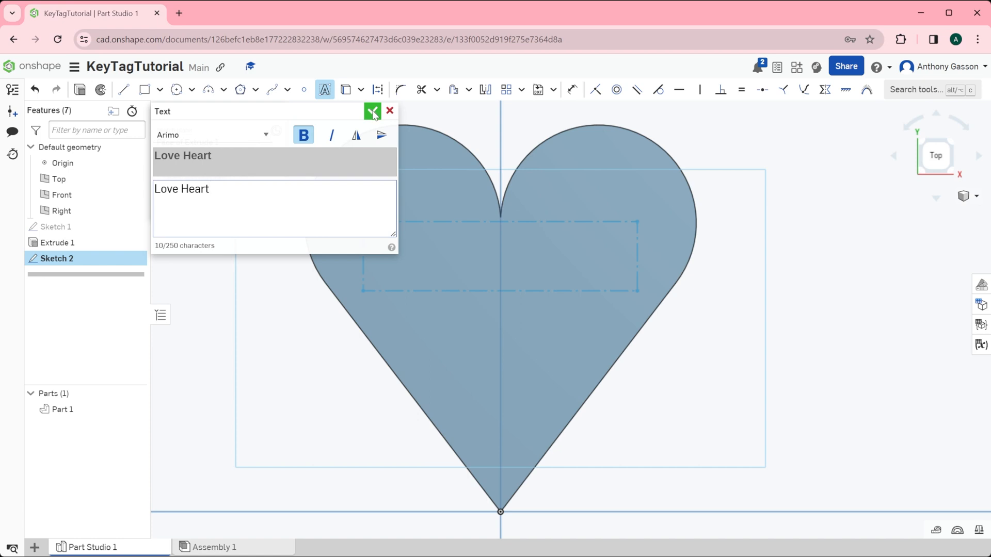
click(372, 111)
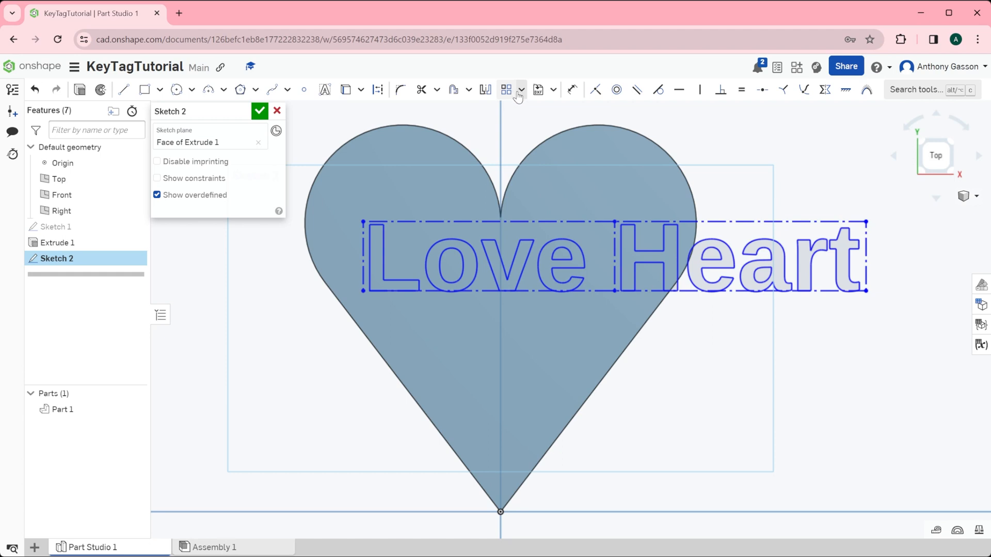
mouse_move(506, 89)
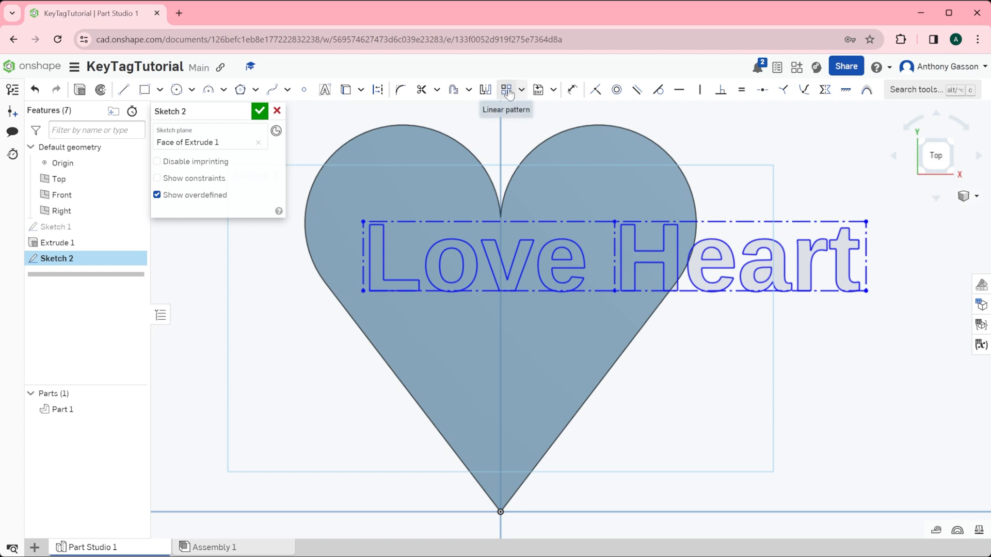
Drag the Love Heart text left into the middle of the heart and close Sketch 2
click(521, 89)
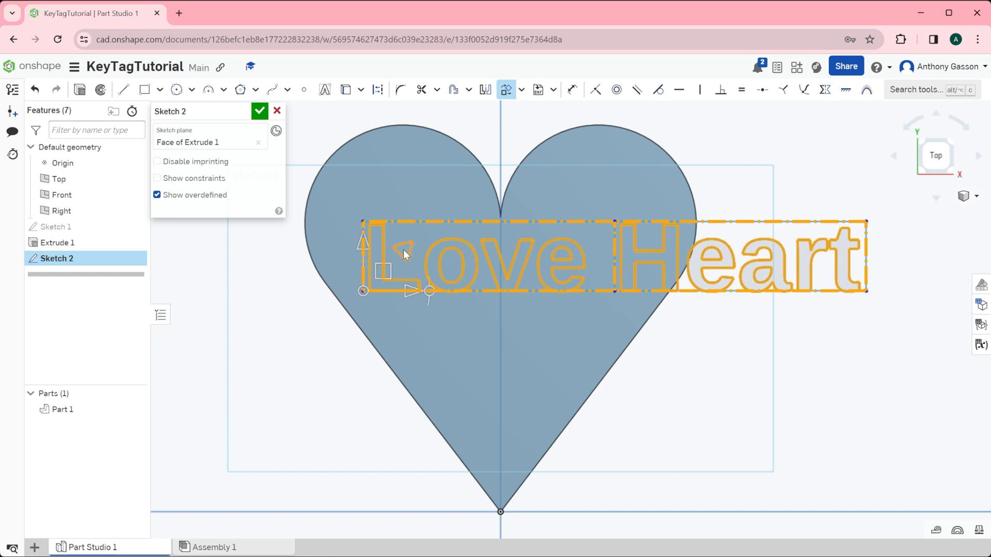
mouse_move(399, 248)
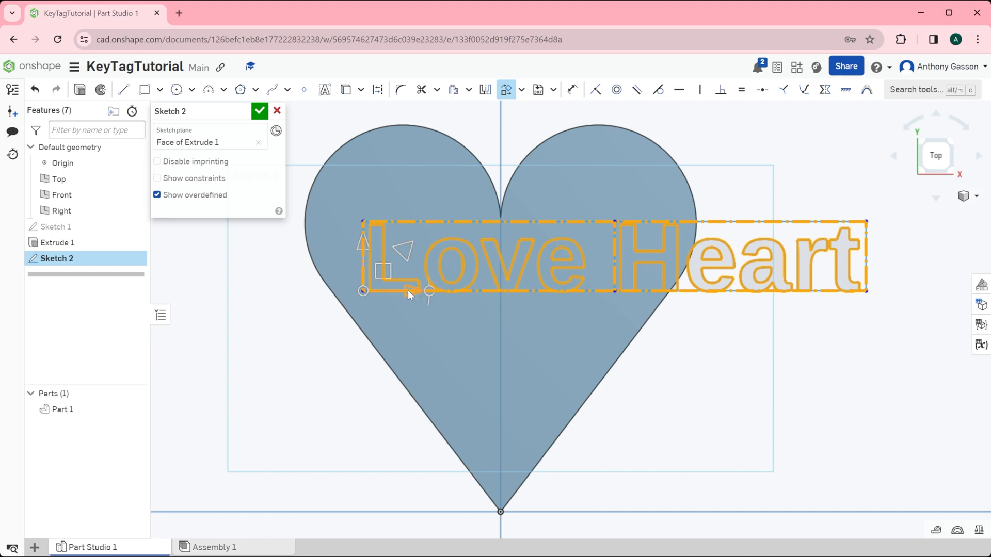
drag(409, 295, 303, 289)
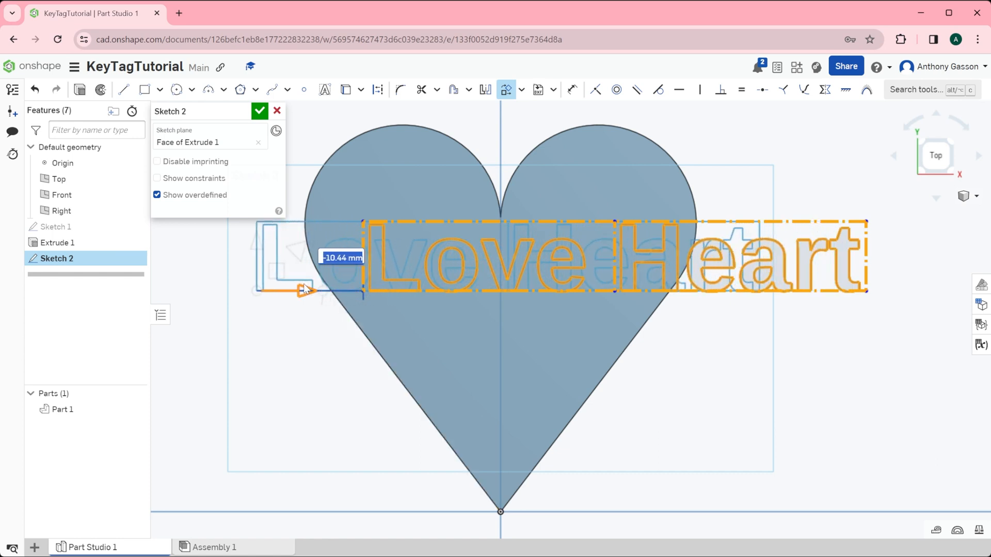
drag(307, 289, 294, 292)
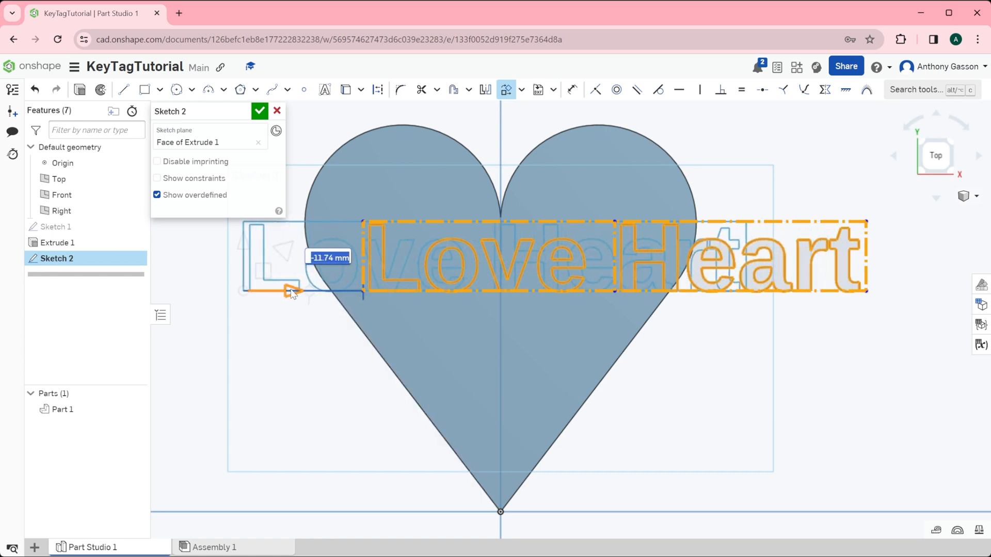
drag(291, 291, 364, 290)
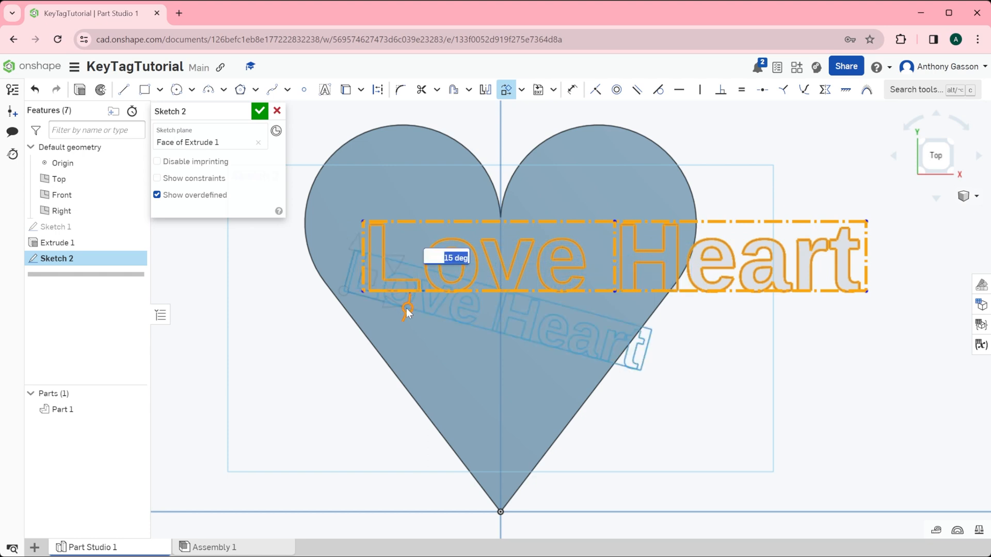
drag(408, 314, 409, 275)
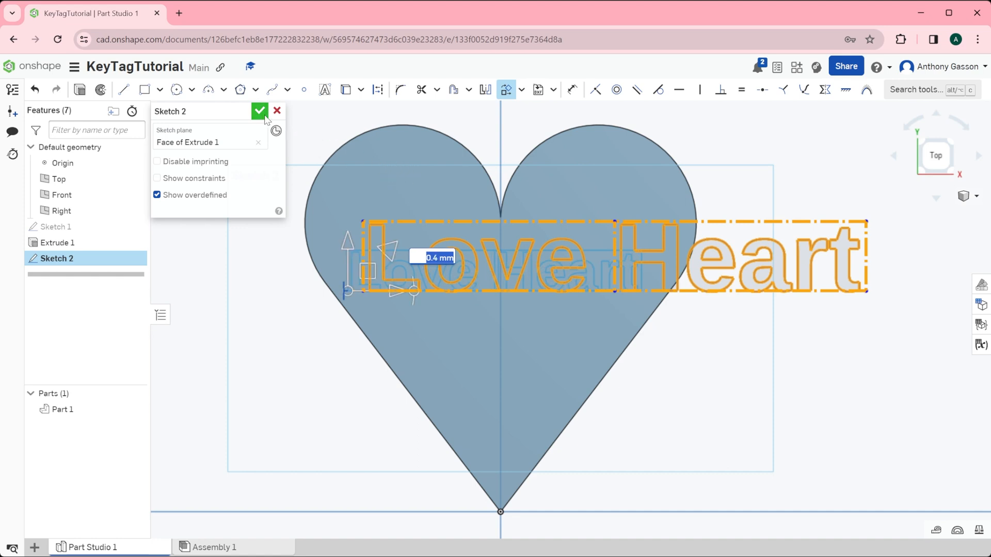
click(260, 110)
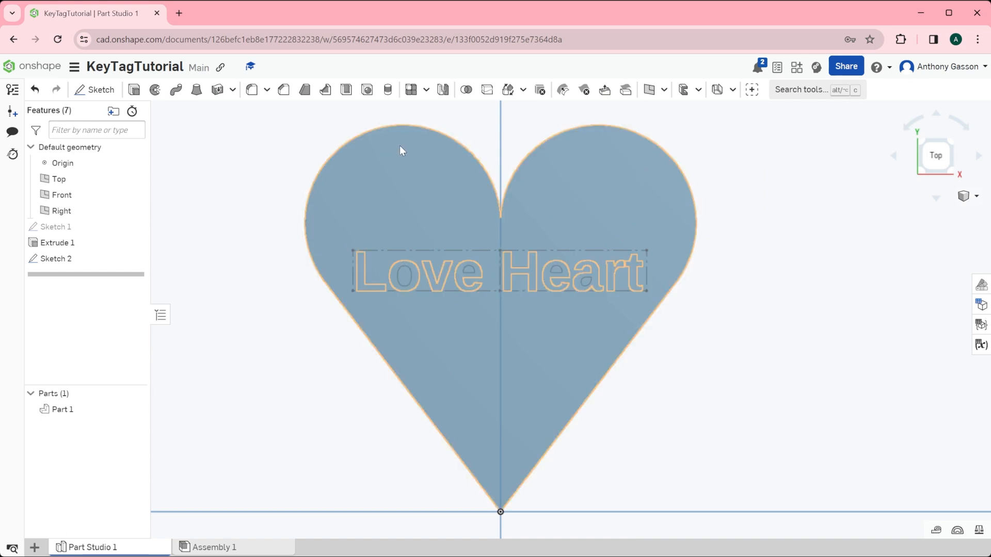
mouse_move(383, 170)
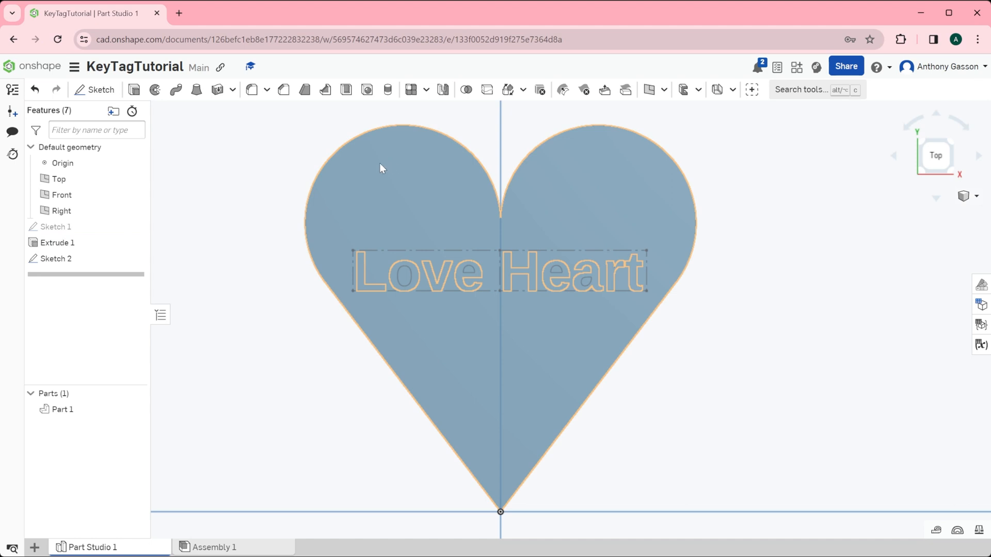
mouse_move(404, 163)
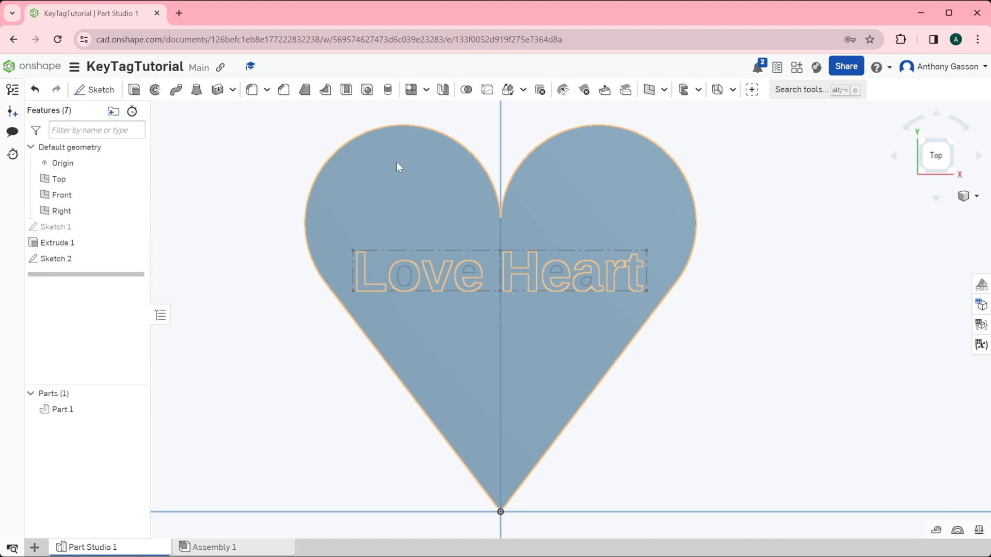
Select Sketch 2 in the Features list and bring up its context menu to edit
click(57, 259)
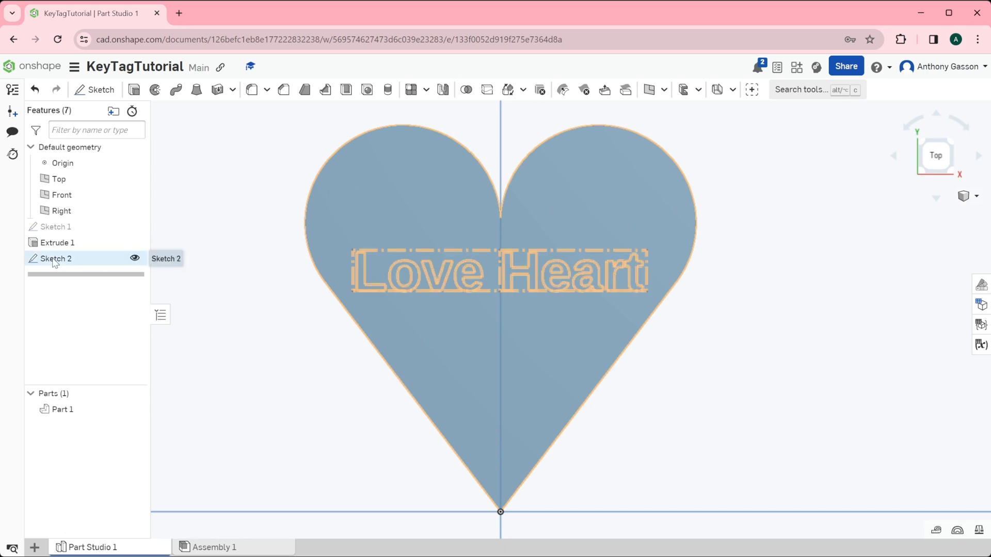
right_click(55, 259)
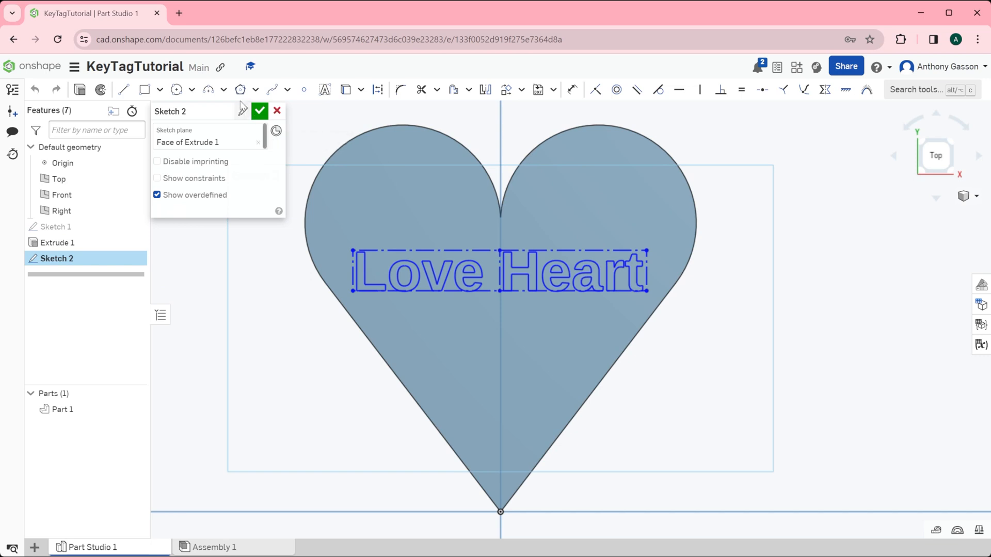
Draw a circle in the heart's upper left lobe and dimension its diameter to 3 mm
click(191, 89)
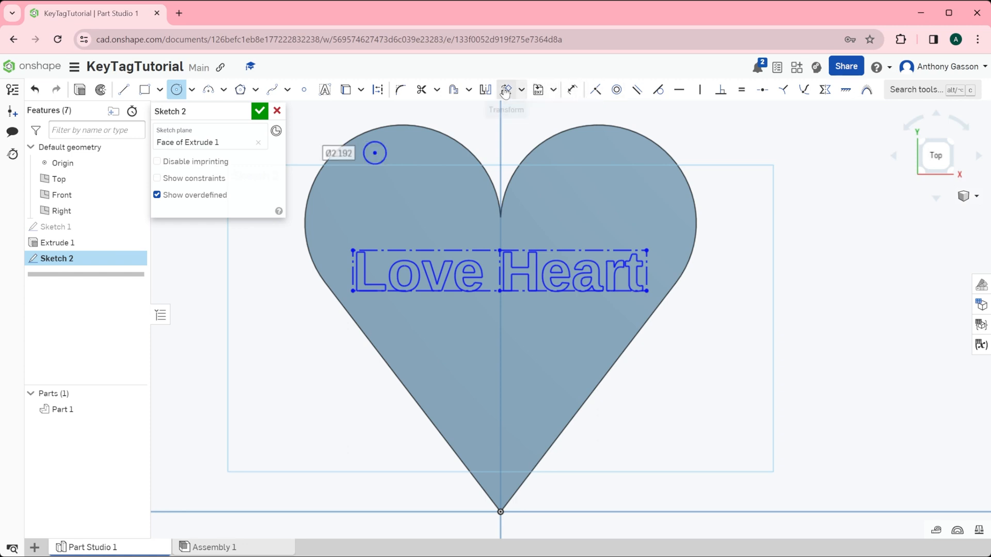
mouse_move(571, 90)
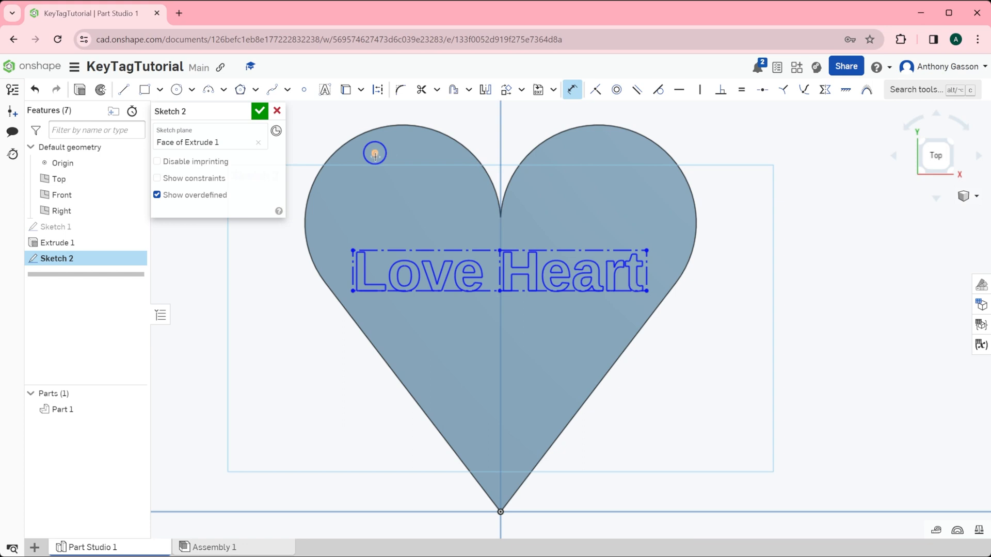
click(374, 153)
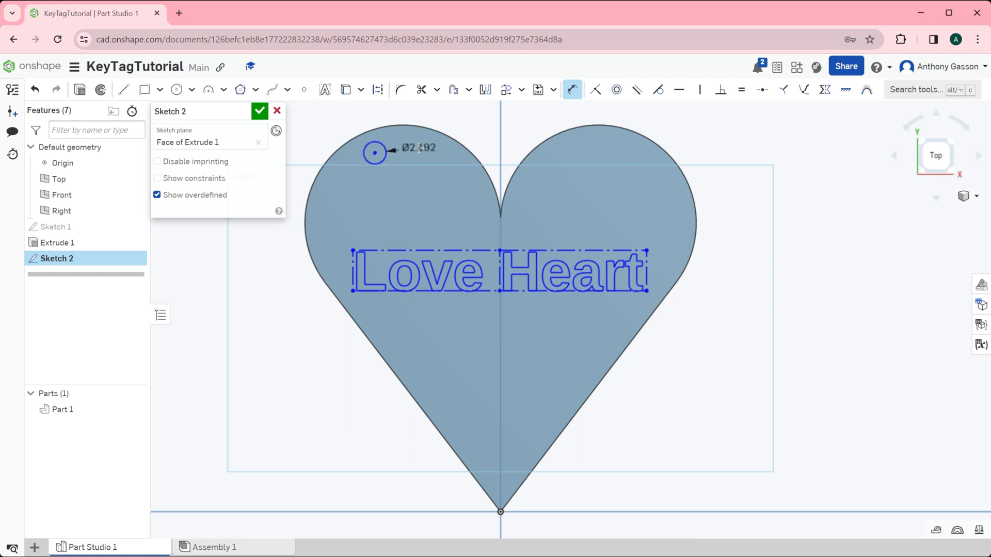
click(419, 148)
text(Ø3)
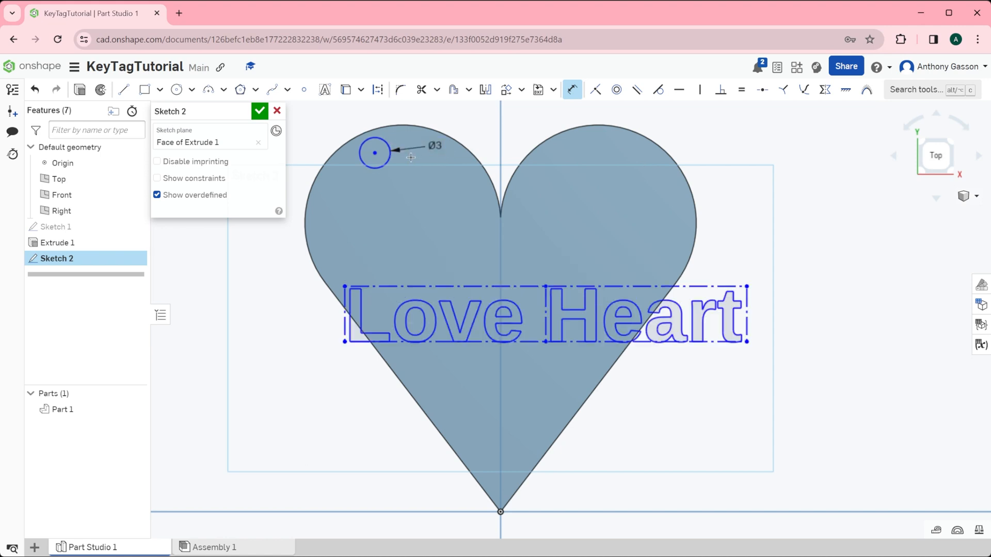
mouse_move(404, 181)
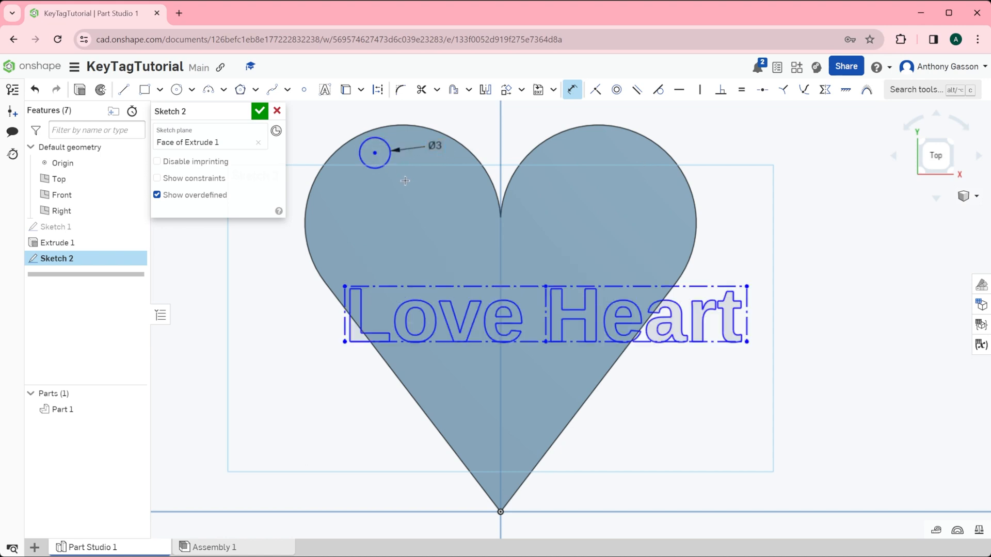
mouse_move(389, 132)
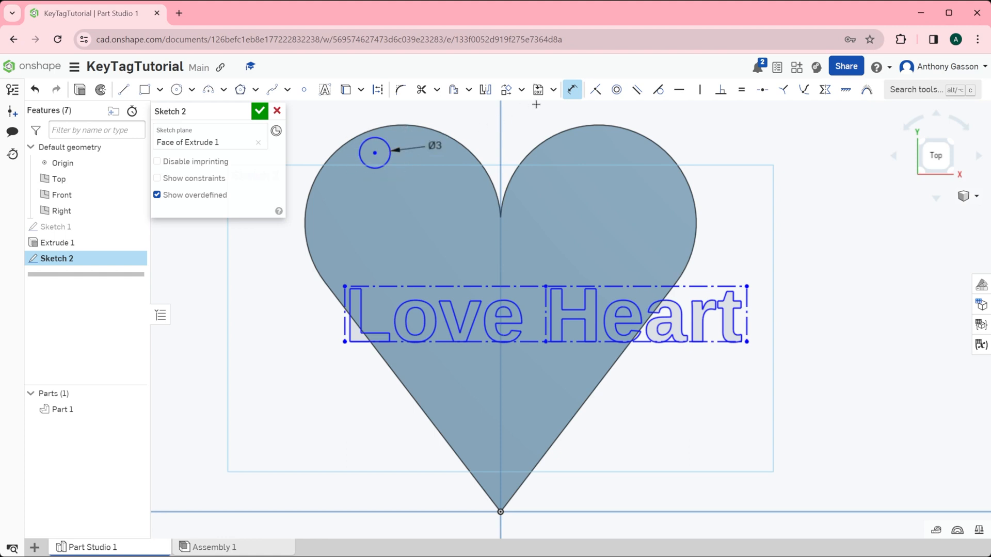
mouse_move(505, 90)
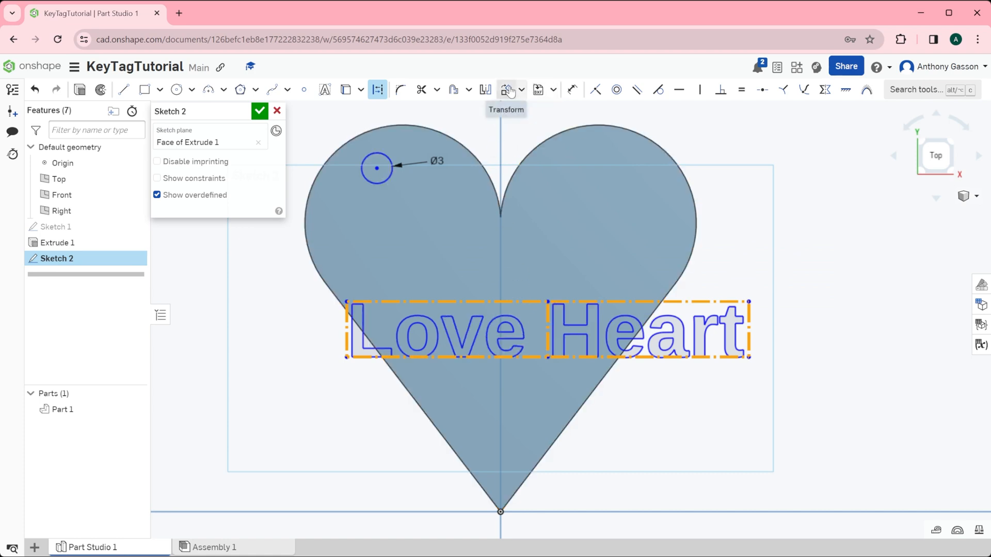
Scale the Love Heart text to about 0.79, move it higher, and close Sketch 2
click(506, 89)
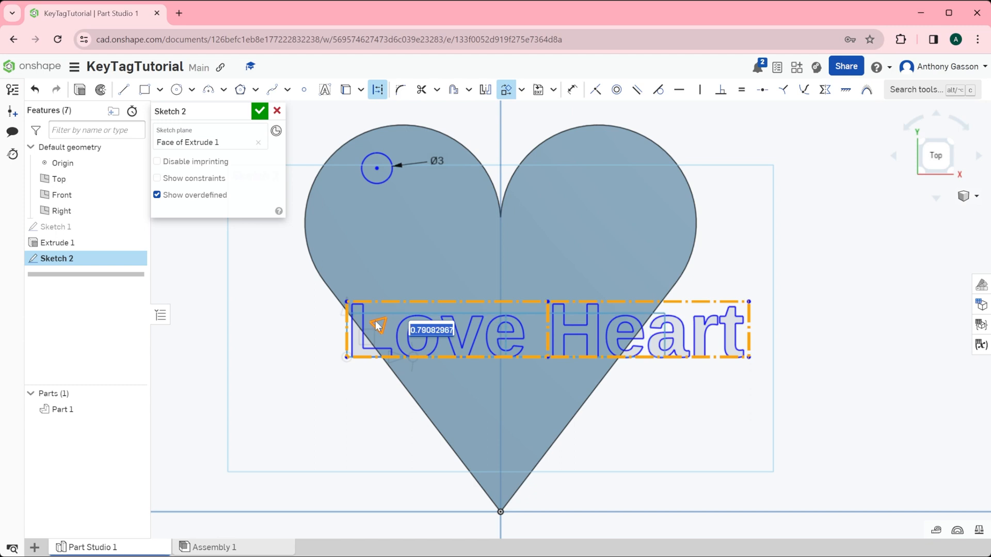
drag(376, 326, 348, 310)
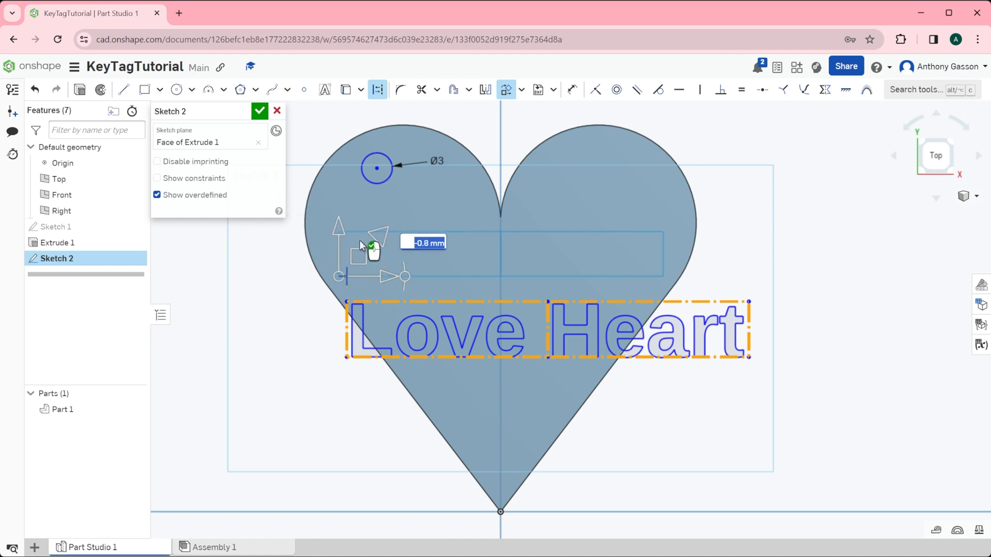
click(259, 111)
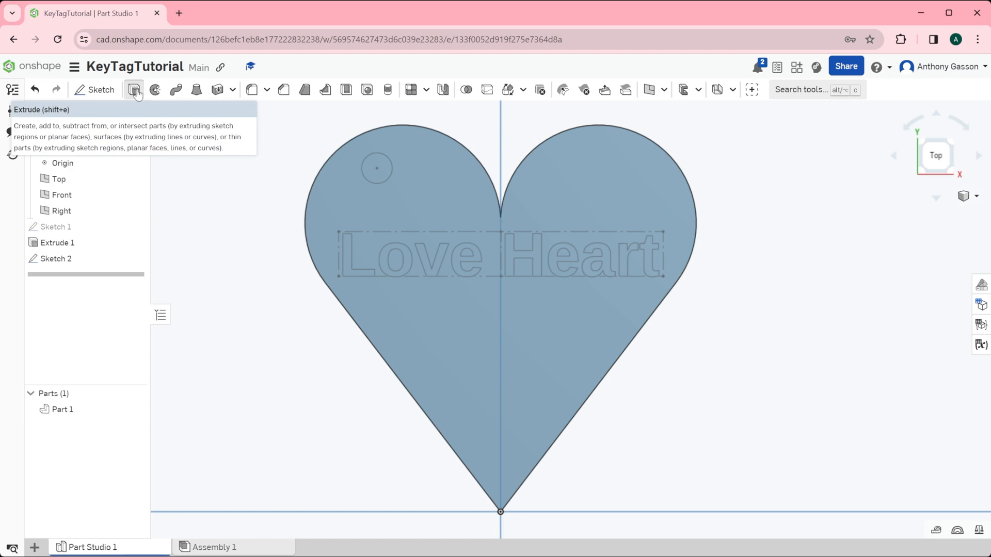
Extrude Sketch 2's text and hole regions as a Remove cut, Through all
click(135, 90)
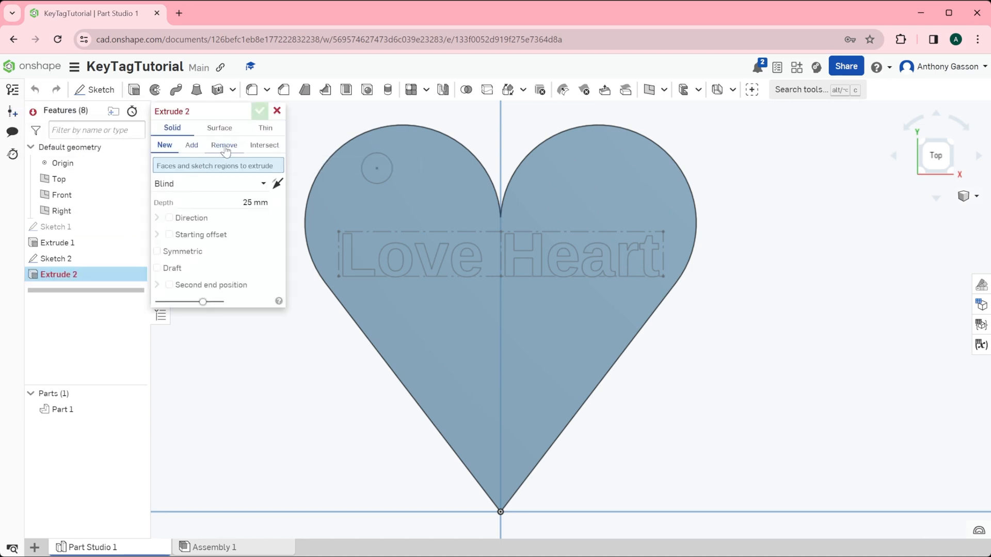
click(224, 145)
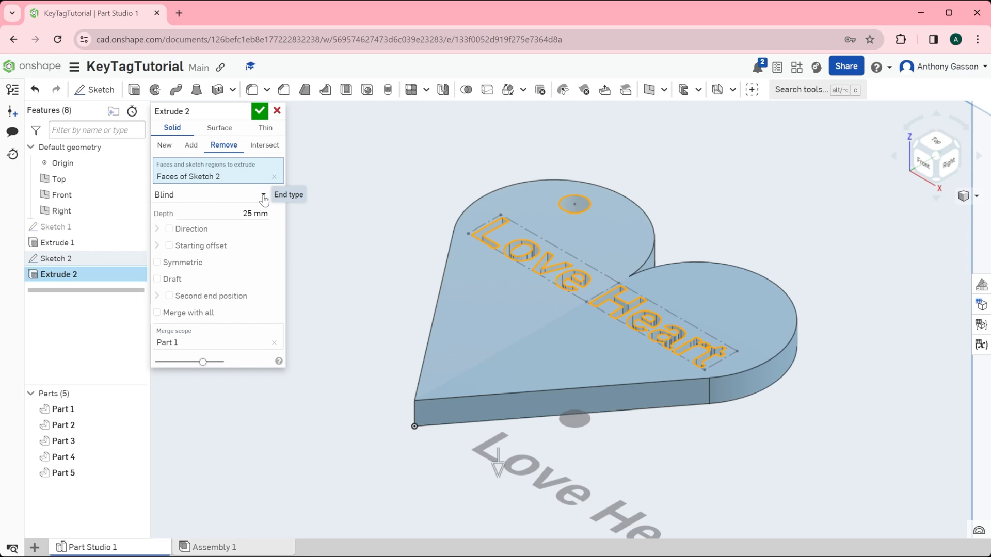
click(214, 195)
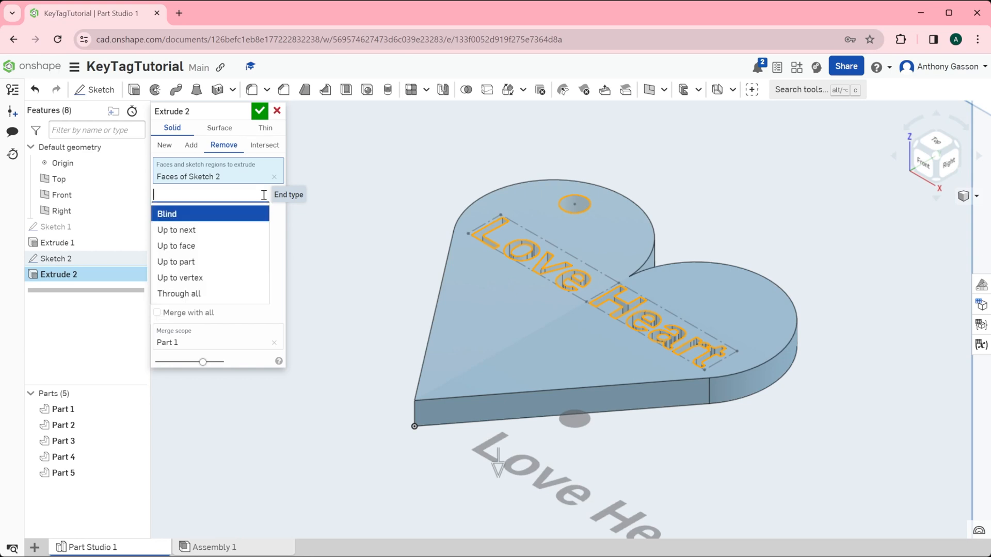
click(179, 293)
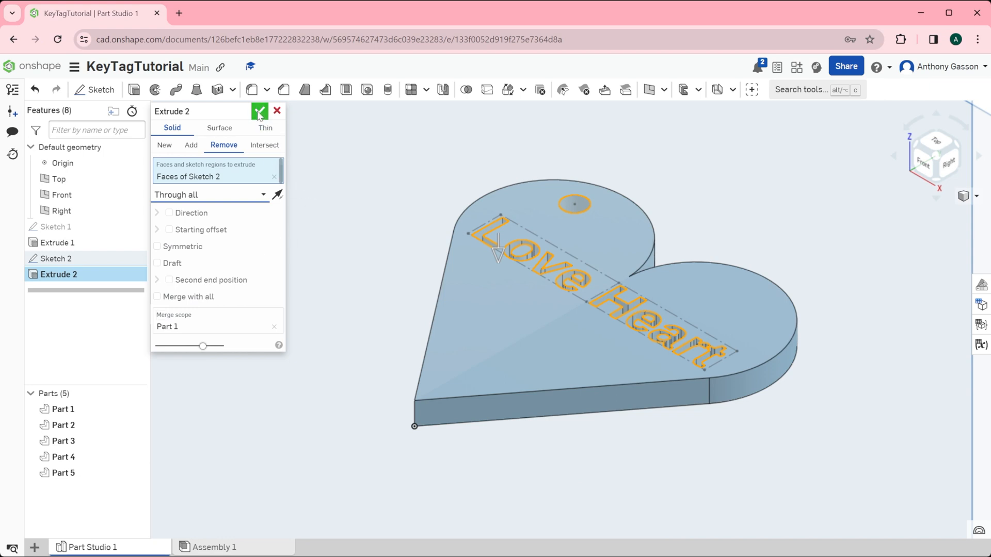
click(258, 111)
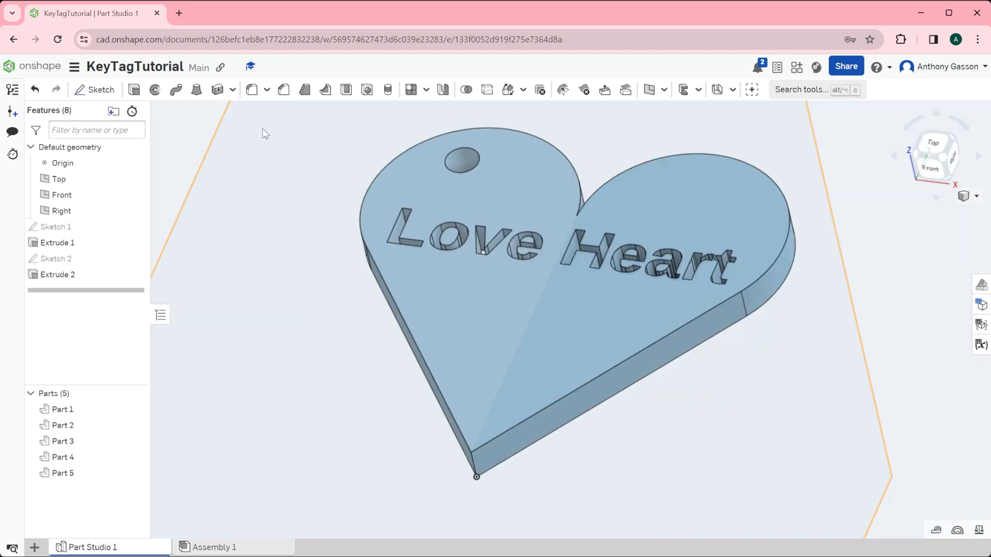